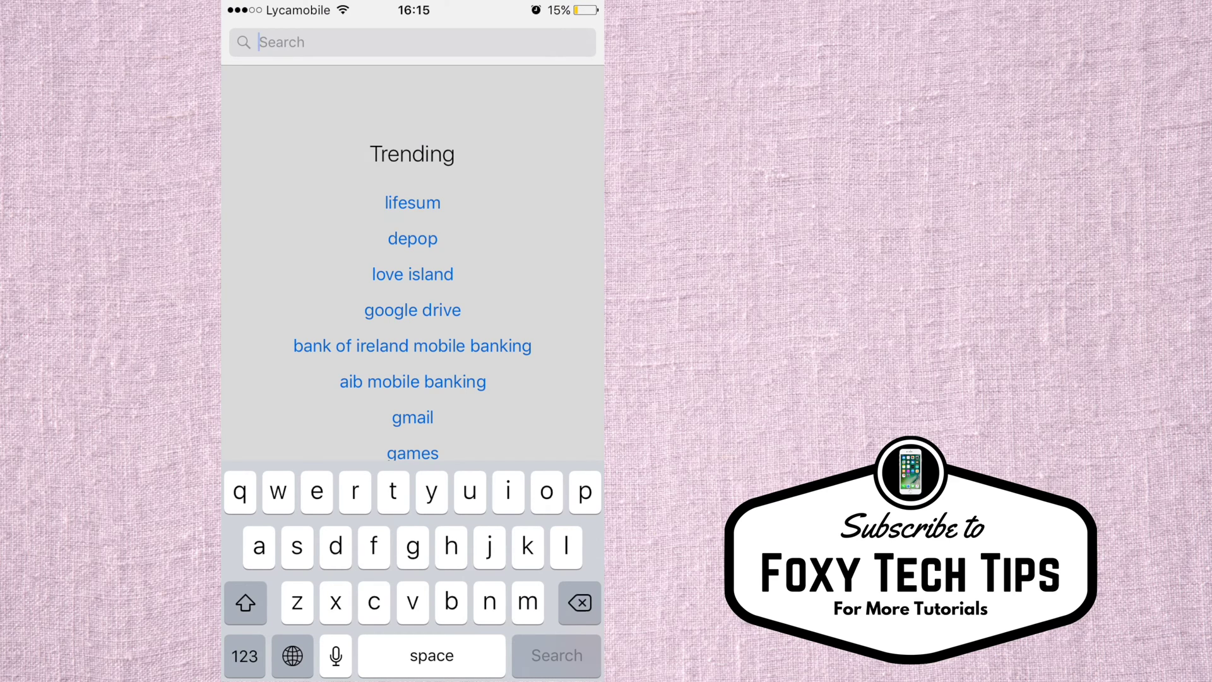
Search "rain" in the App Store, install RainbowKey from its listing, and return home
{"action": "type", "text": "rain"}
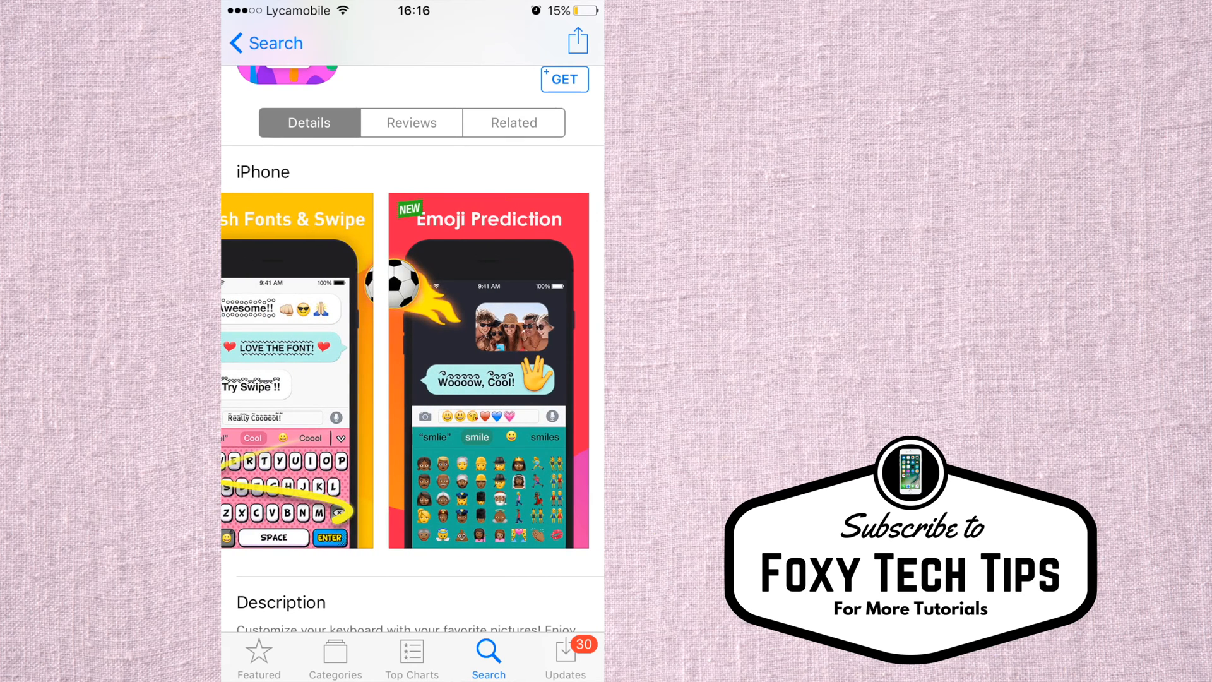
{"action": "scroll", "scroll_direction": "down", "scroll_amount": 3}
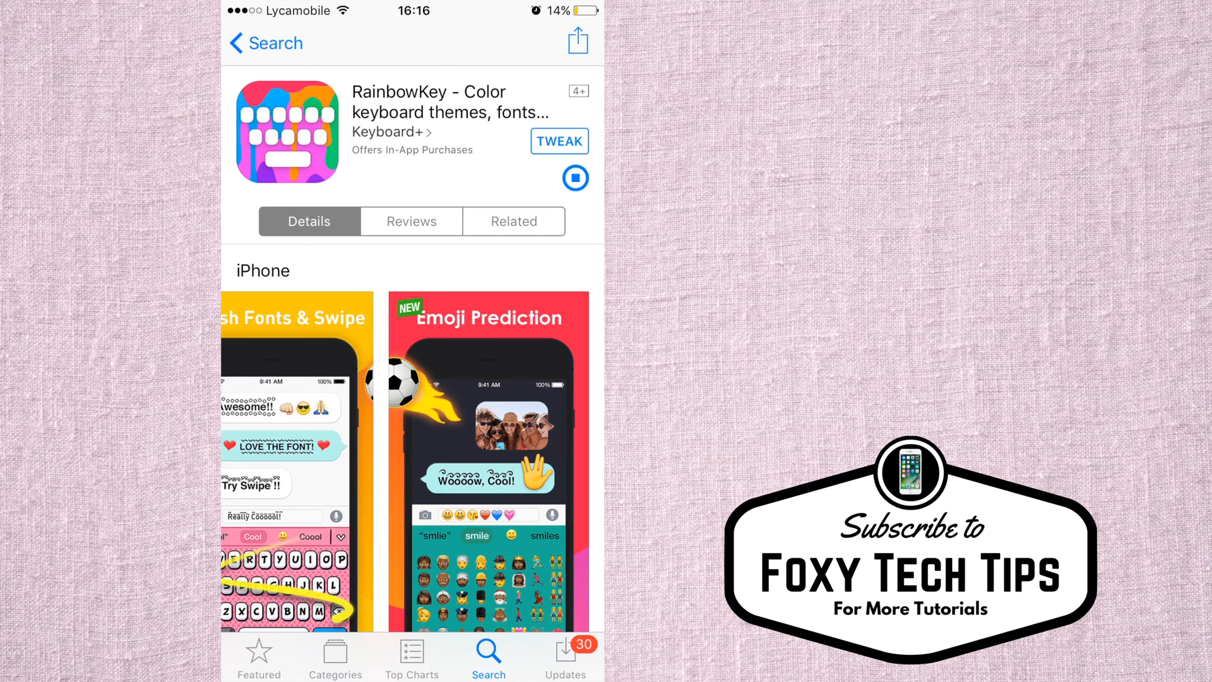
{"action": "key", "text": "home"}
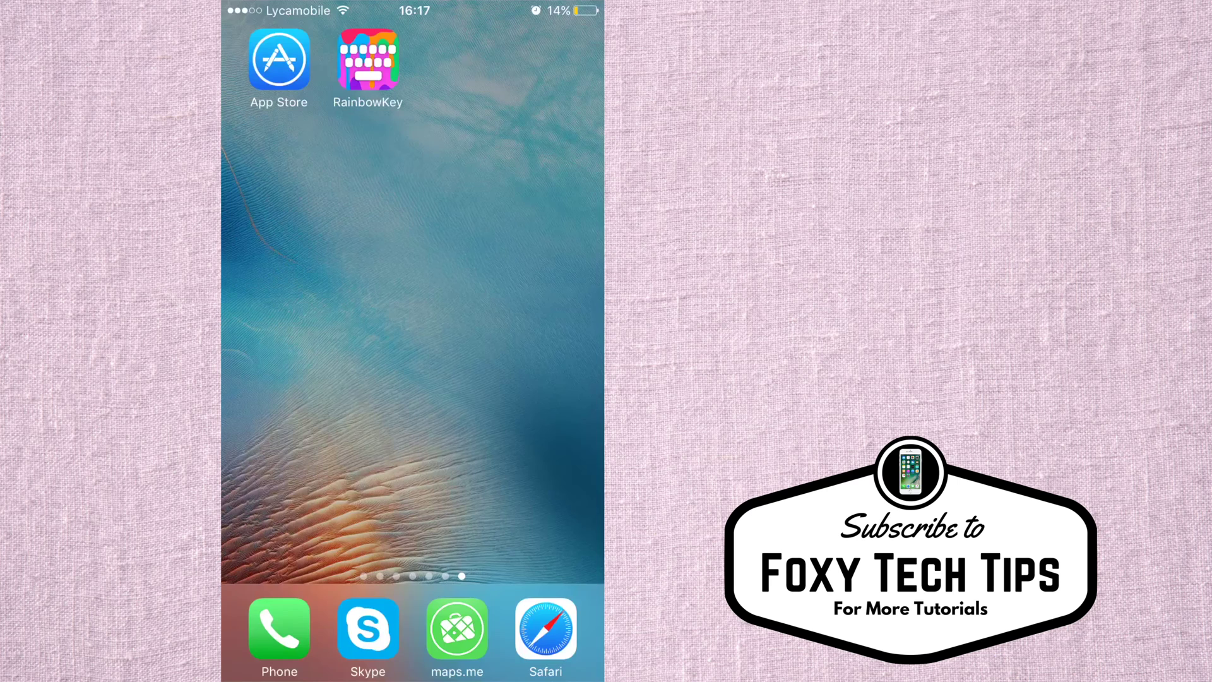
Launch RainbowKey and choose Set Up Now to reach the system Add New Keyboard list
{"action": "left_click", "coordinate": [368, 61]}
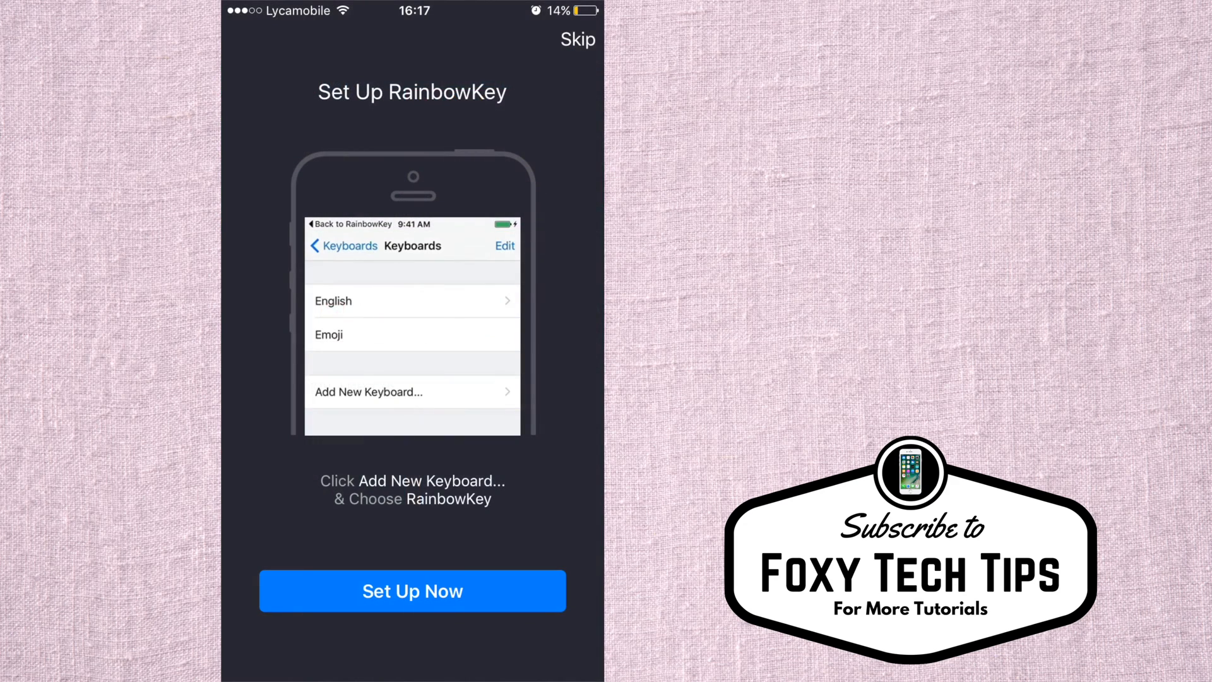
{"action": "left_click", "coordinate": [368, 392]}
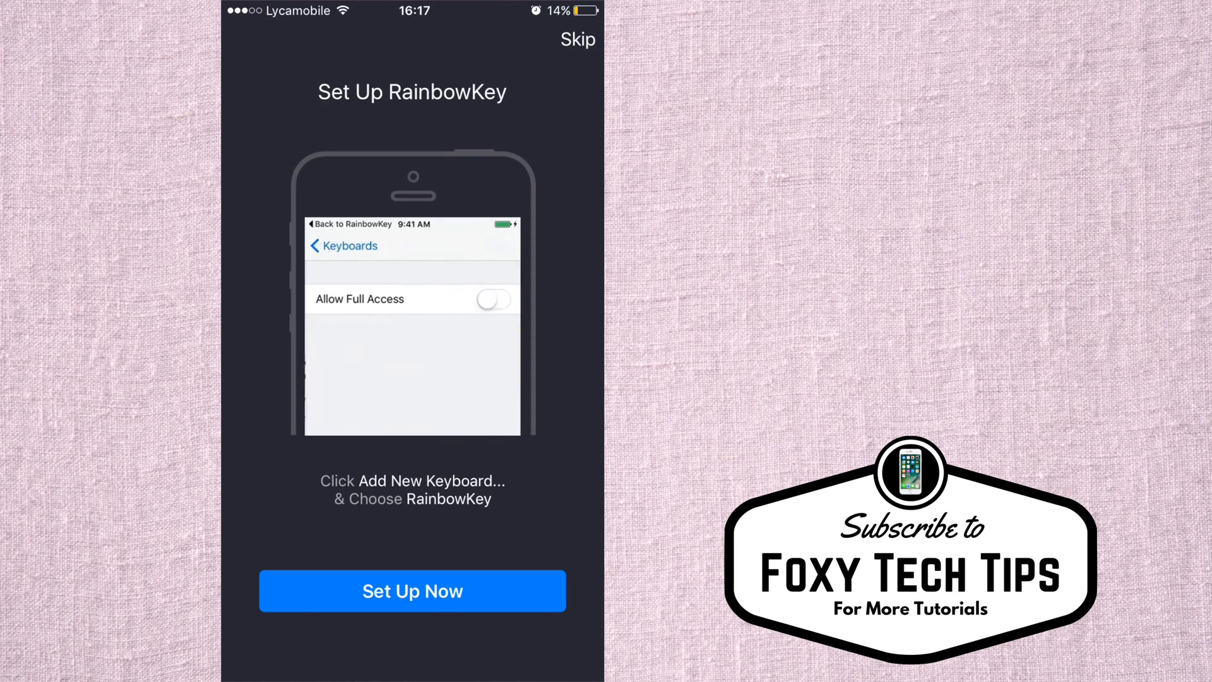
{"action": "left_click", "coordinate": [413, 591]}
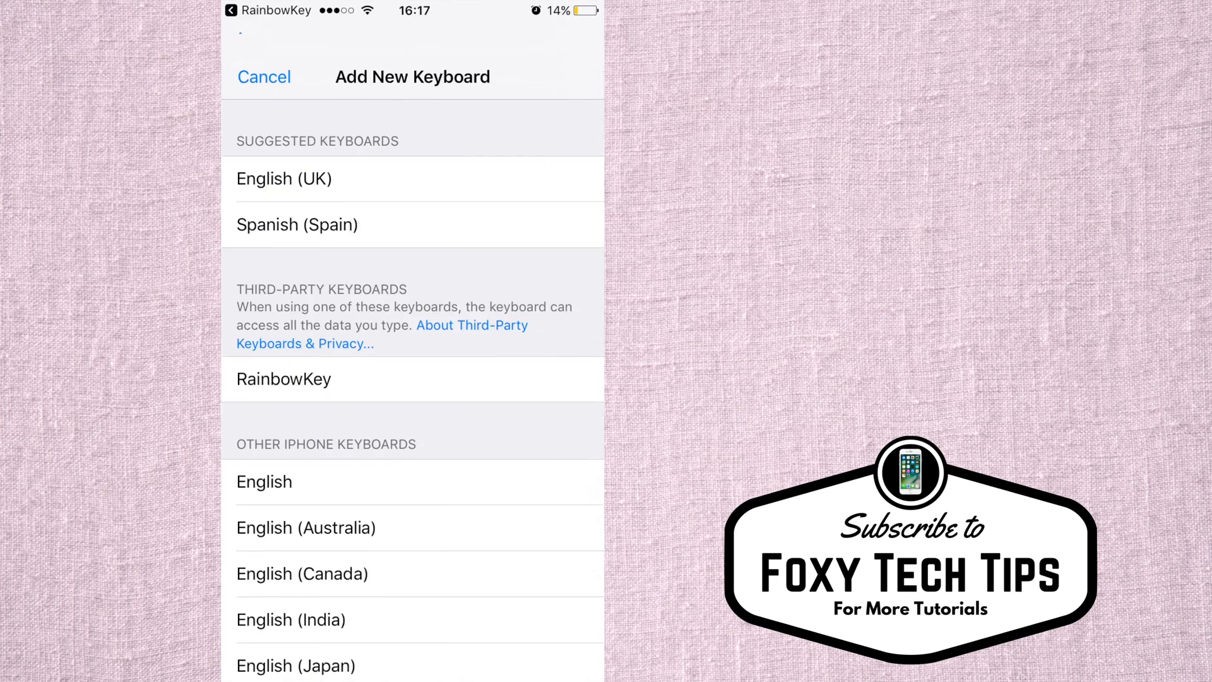
Add RainbowKey from the Third-Party Keyboards list in iOS Settings
{"action": "scroll", "scroll_direction": "up", "scroll_amount": 3}
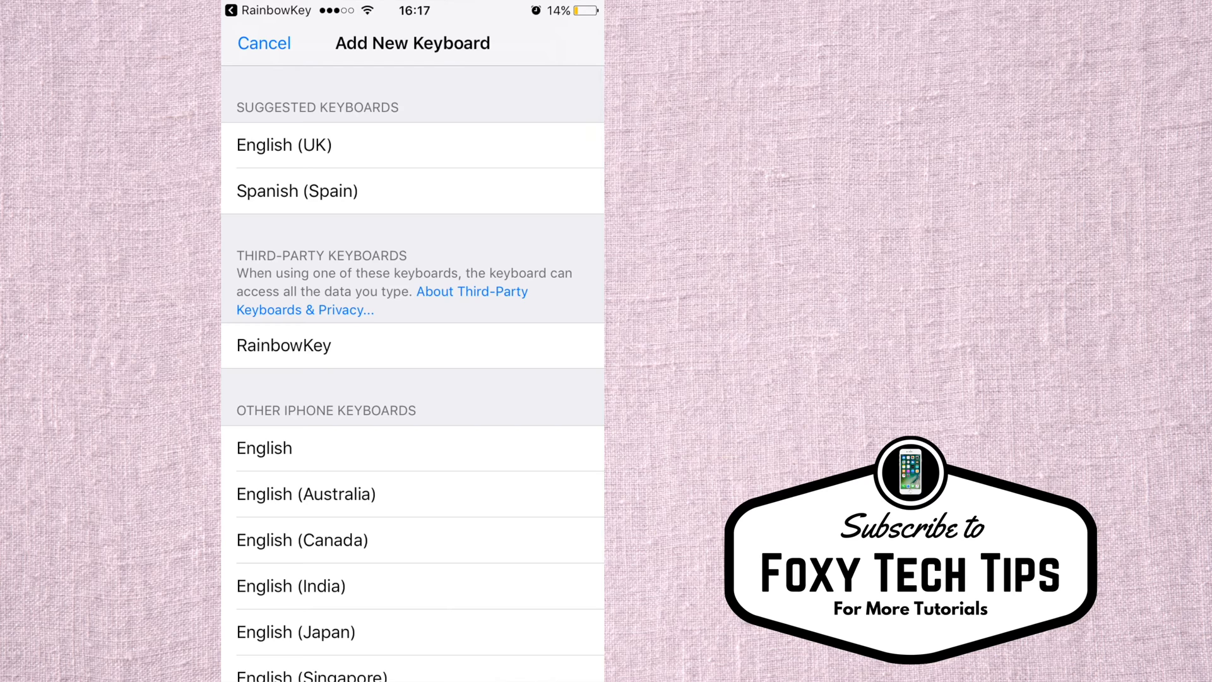
{"action": "left_click", "coordinate": [412, 344]}
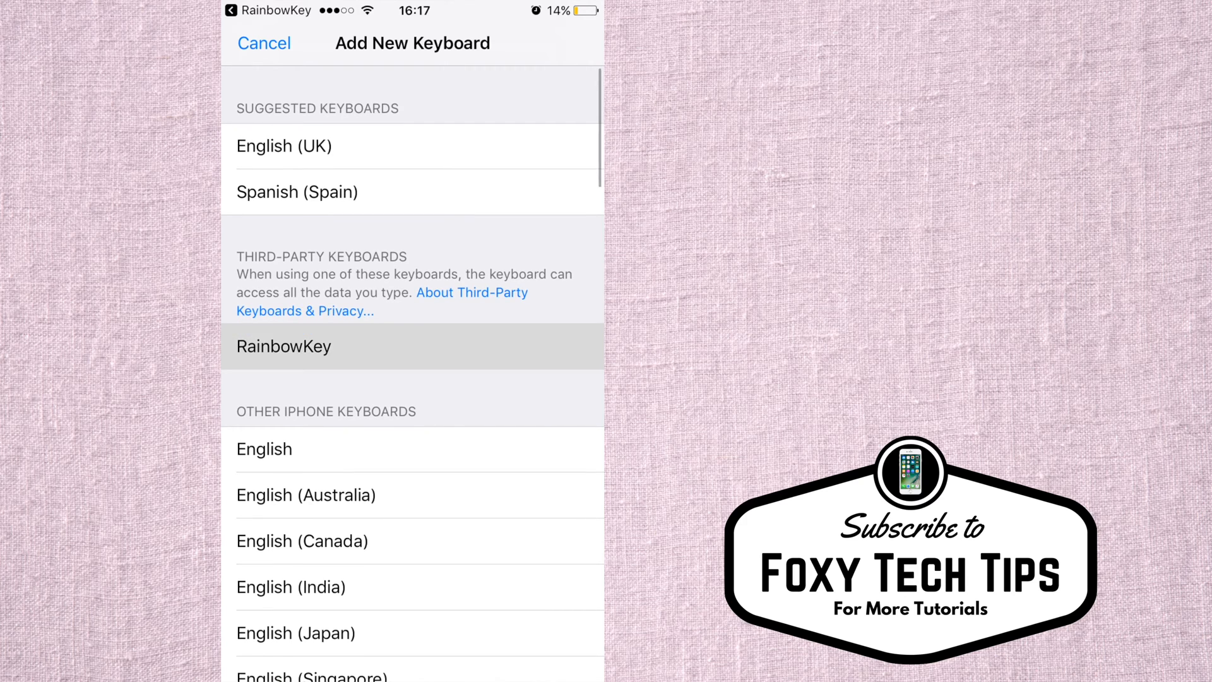
{"action": "left_click", "coordinate": [283, 346]}
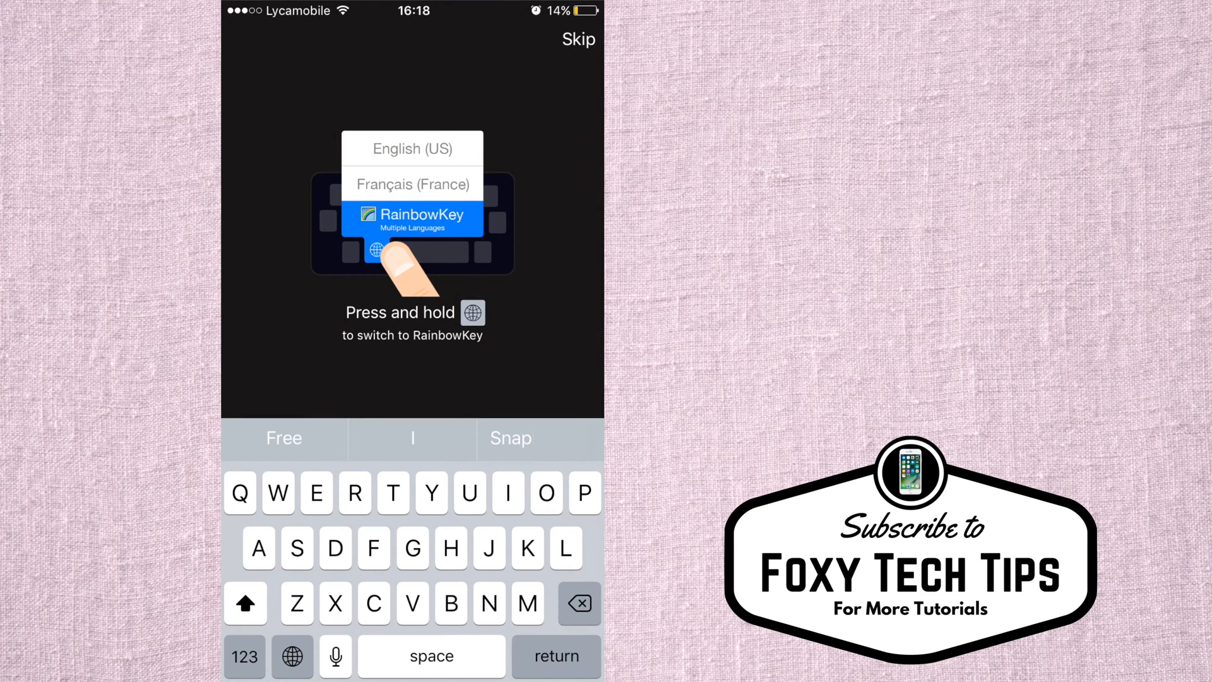
Switch typing to RainbowKey via the globe-key keyboard list
{"action": "left_click", "coordinate": [293, 657]}
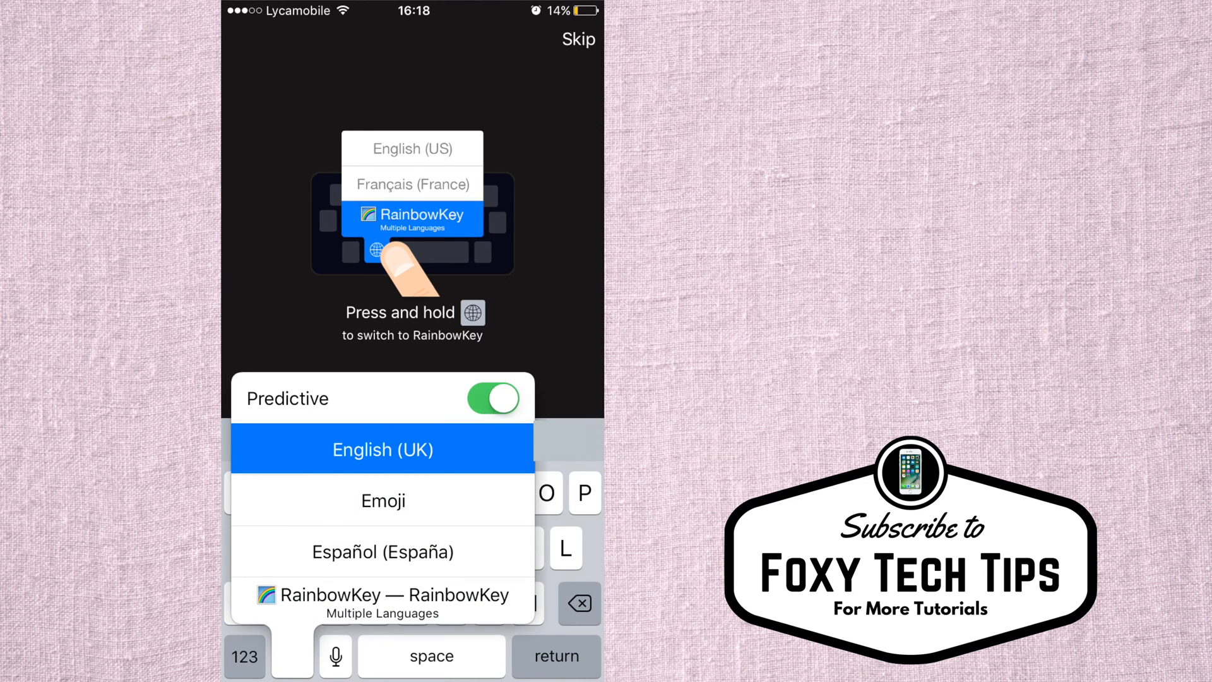
{"action": "left_click", "coordinate": [382, 603]}
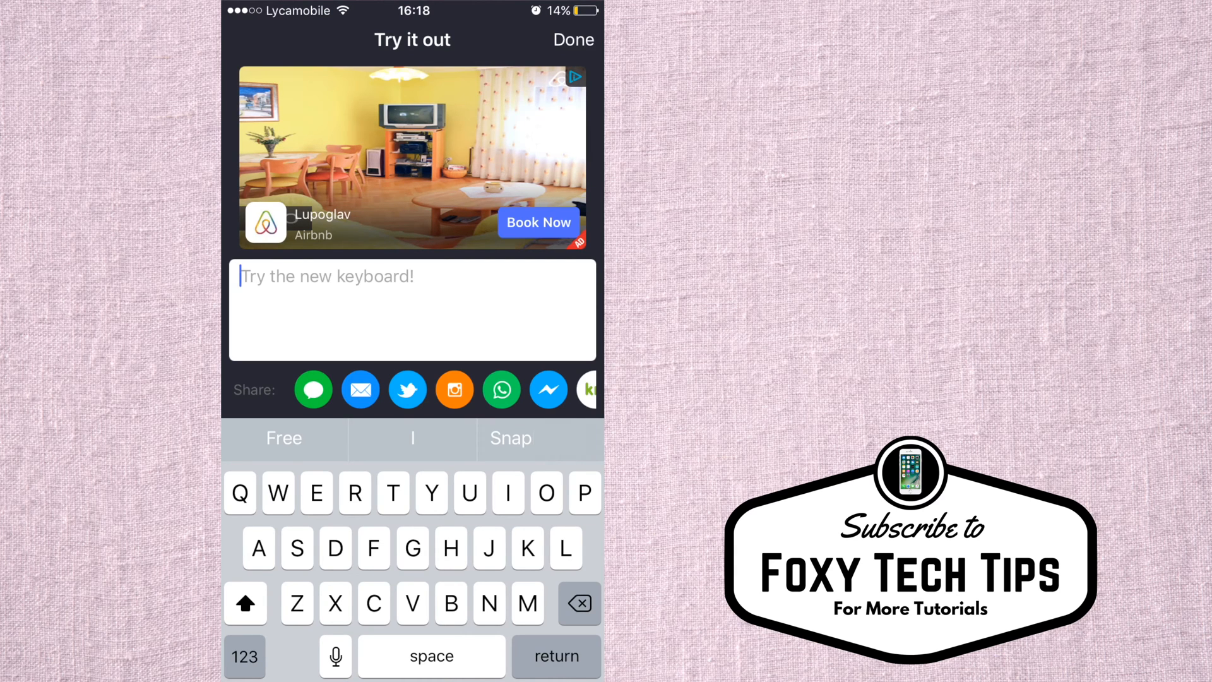
Finish the Try it out test and browse through the ready-made Themes gallery
{"action": "left_click", "coordinate": [572, 39]}
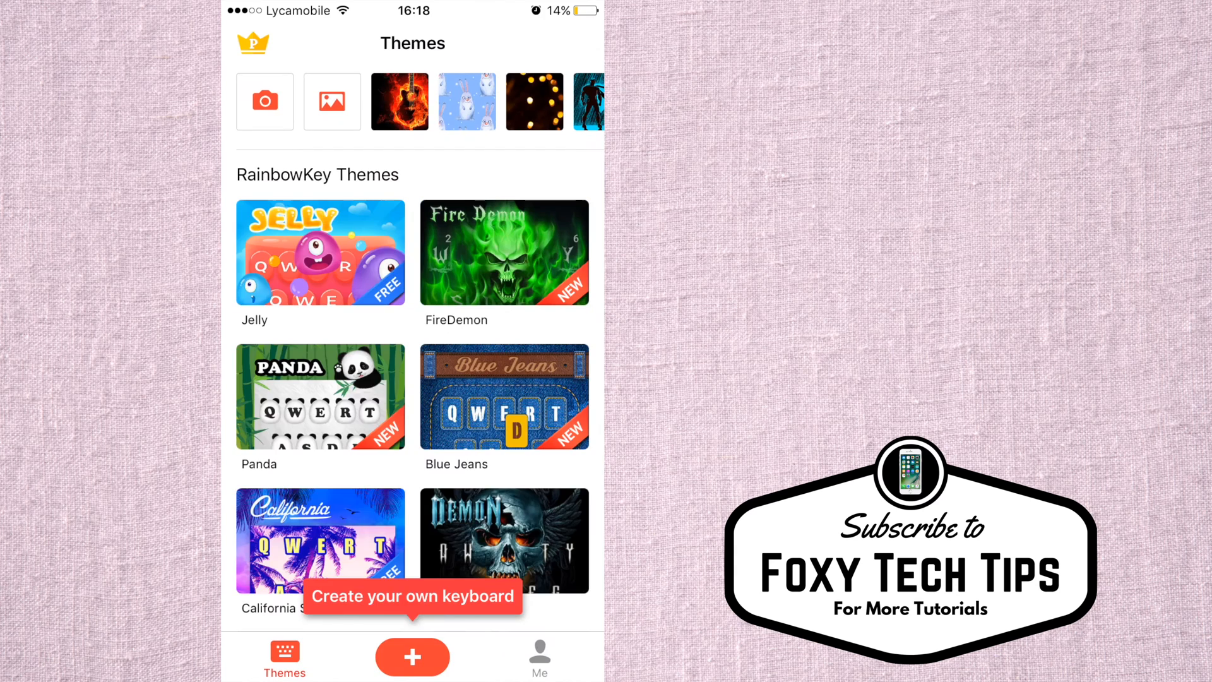
{"action": "scroll", "scroll_direction": "down", "scroll_amount": 3}
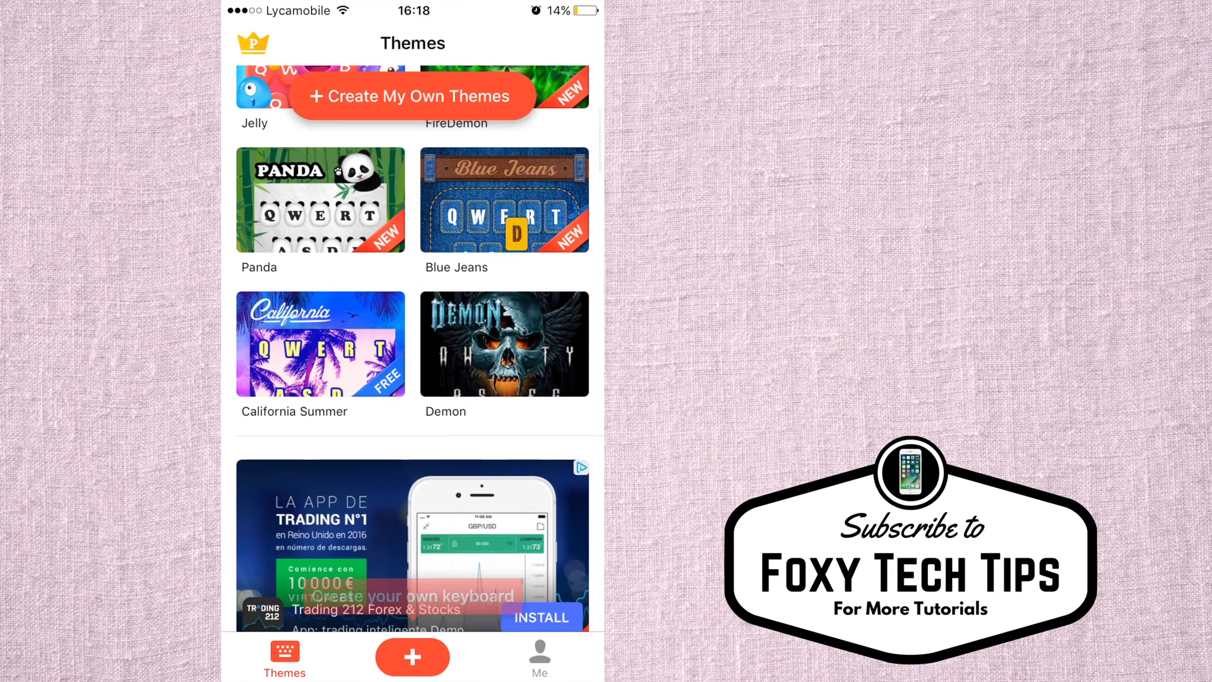
{"action": "scroll", "scroll_direction": "down", "scroll_amount": 3}
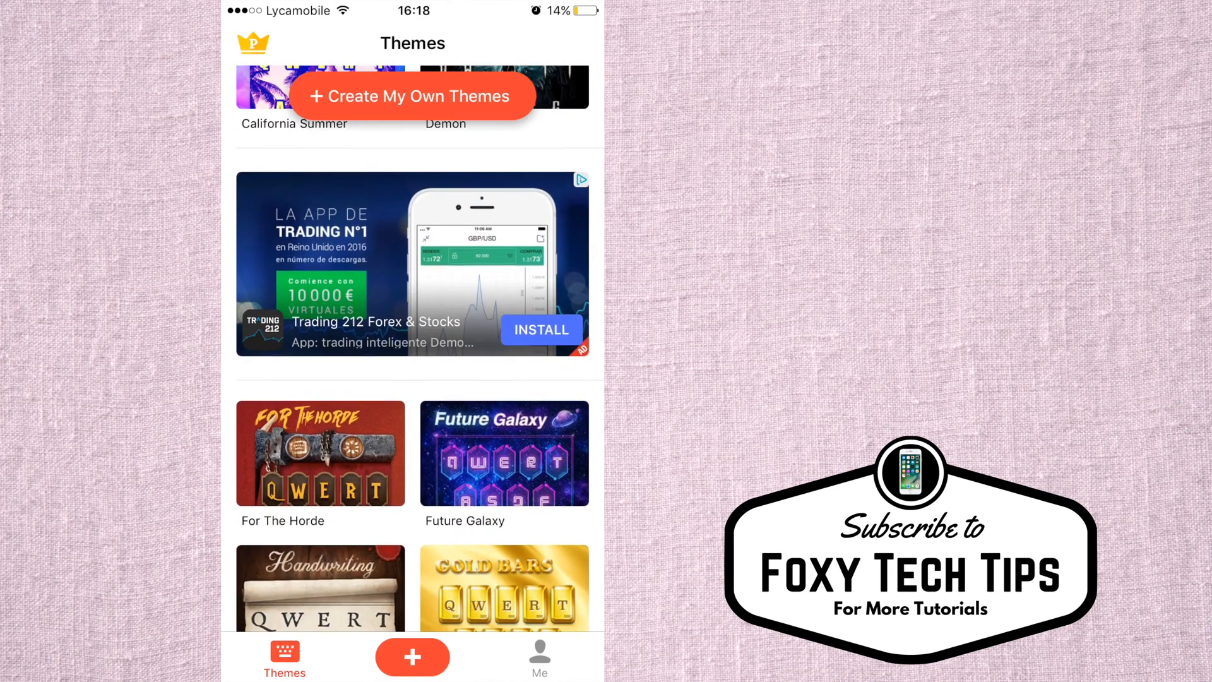
{"action": "scroll", "scroll_direction": "down", "scroll_amount": 3}
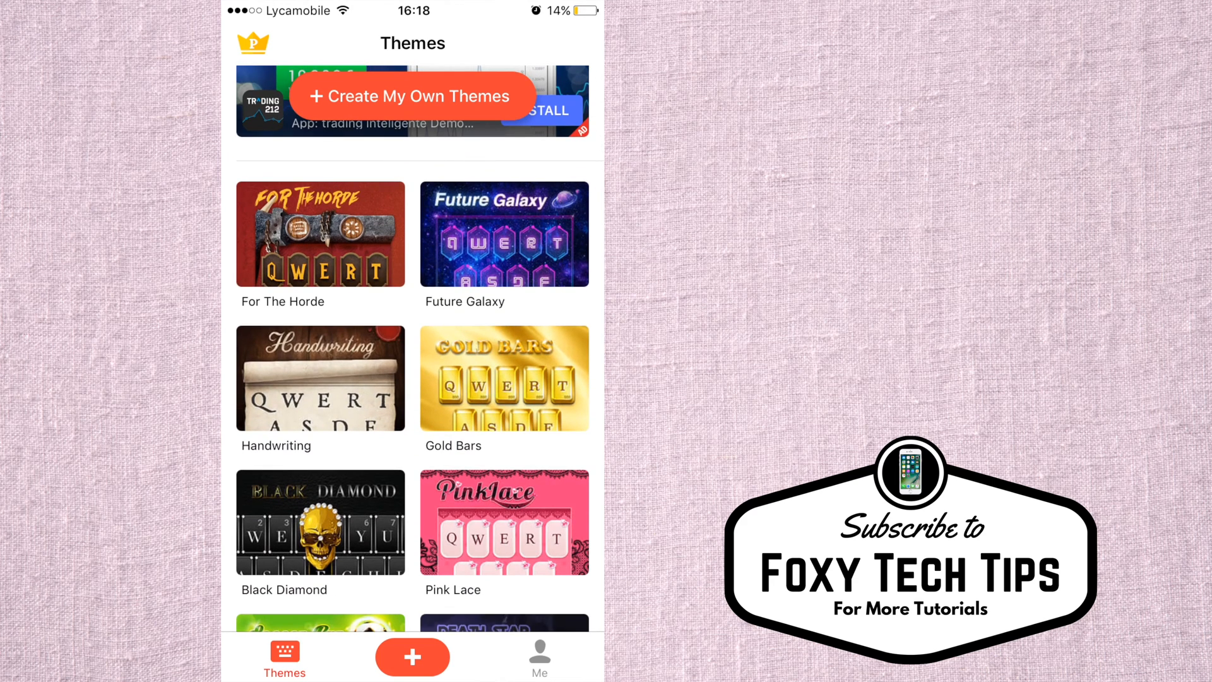
{"action": "scroll", "scroll_direction": "up", "scroll_amount": 3}
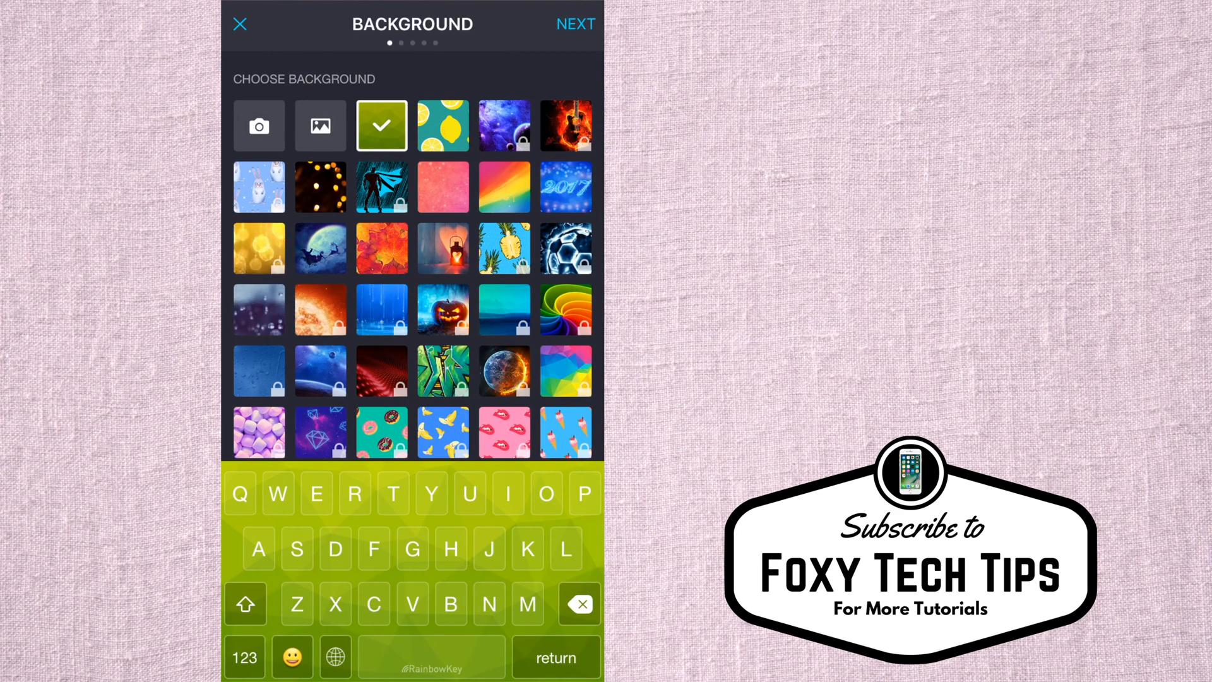
Preview lemon, coral pink, rainbow and raindrop backgrounds, then choose autumn leaves
{"action": "left_click", "coordinate": [443, 125]}
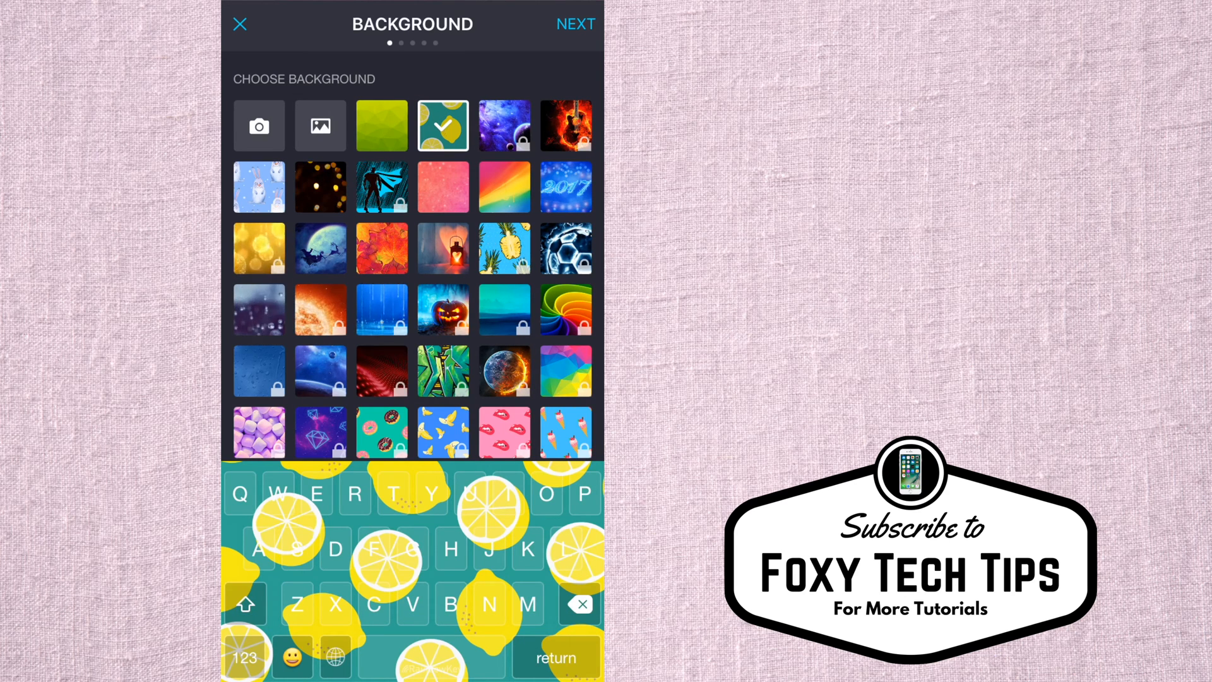
{"action": "left_click", "coordinate": [443, 186]}
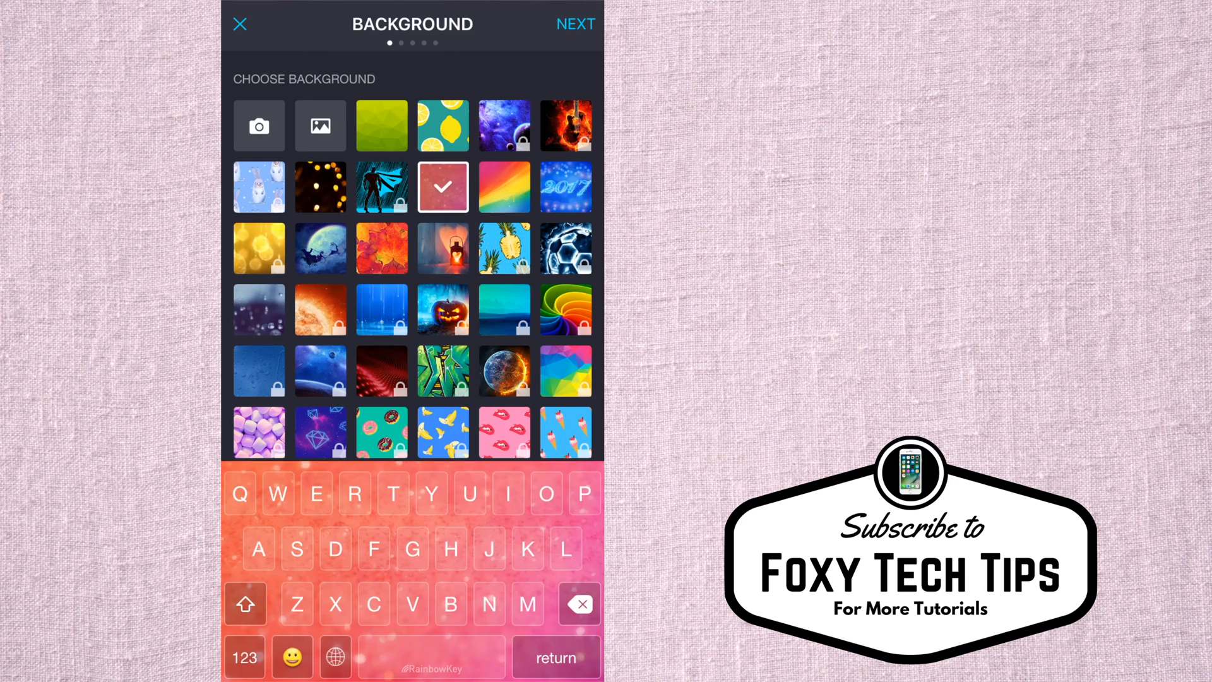
{"action": "left_click", "coordinate": [505, 187]}
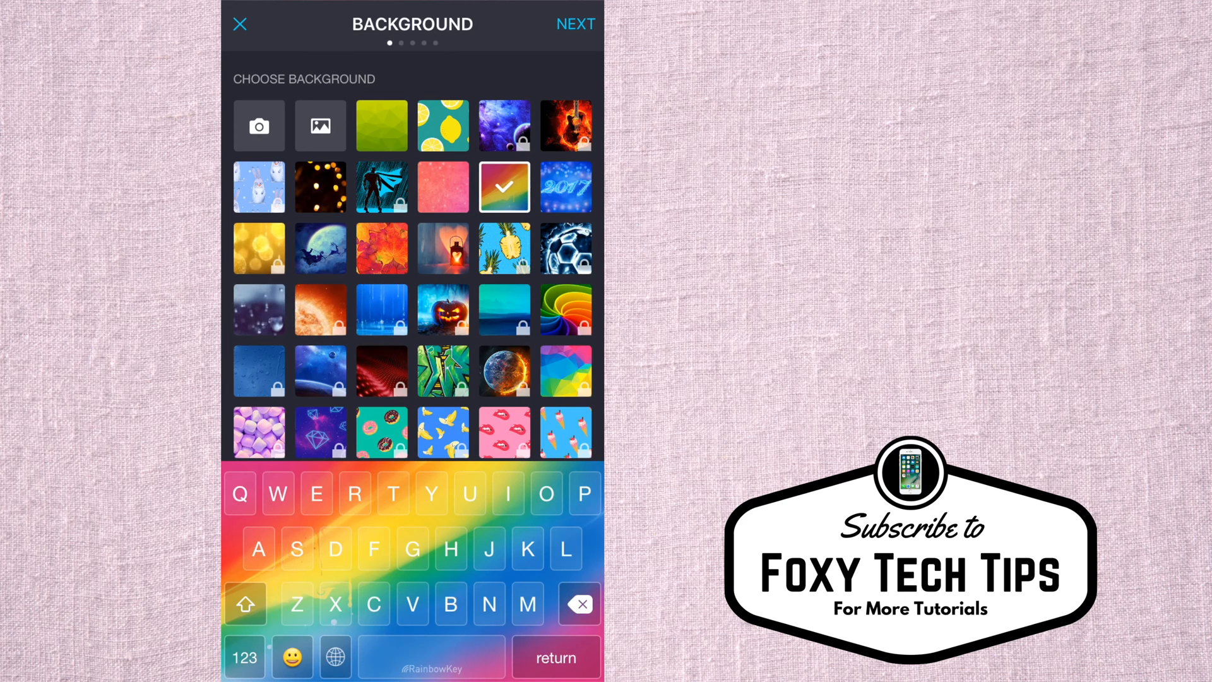
{"action": "left_click", "coordinate": [259, 310]}
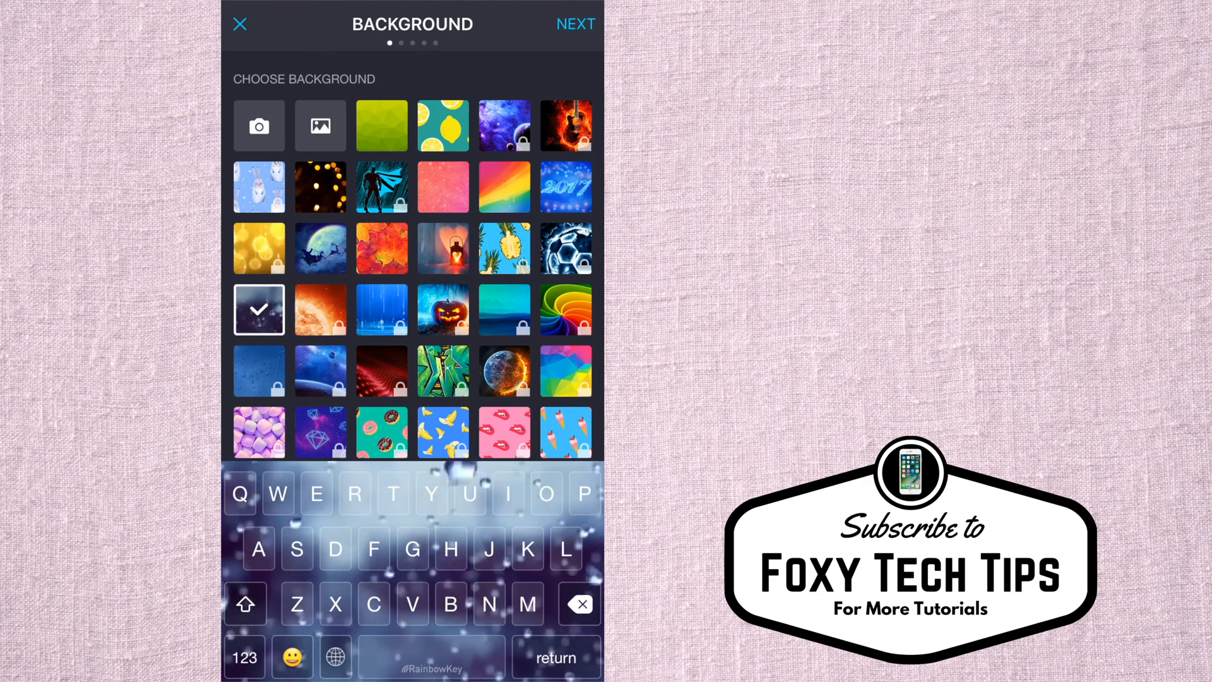
{"action": "left_click", "coordinate": [381, 248]}
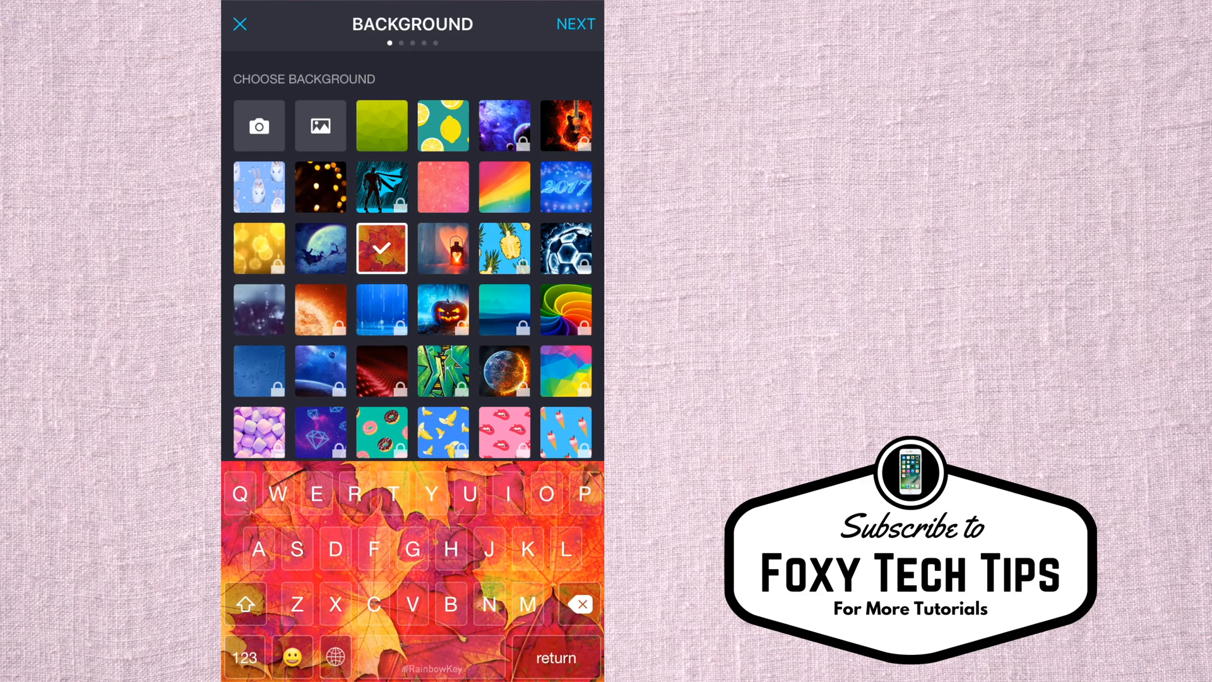
{"action": "left_click", "coordinate": [576, 24]}
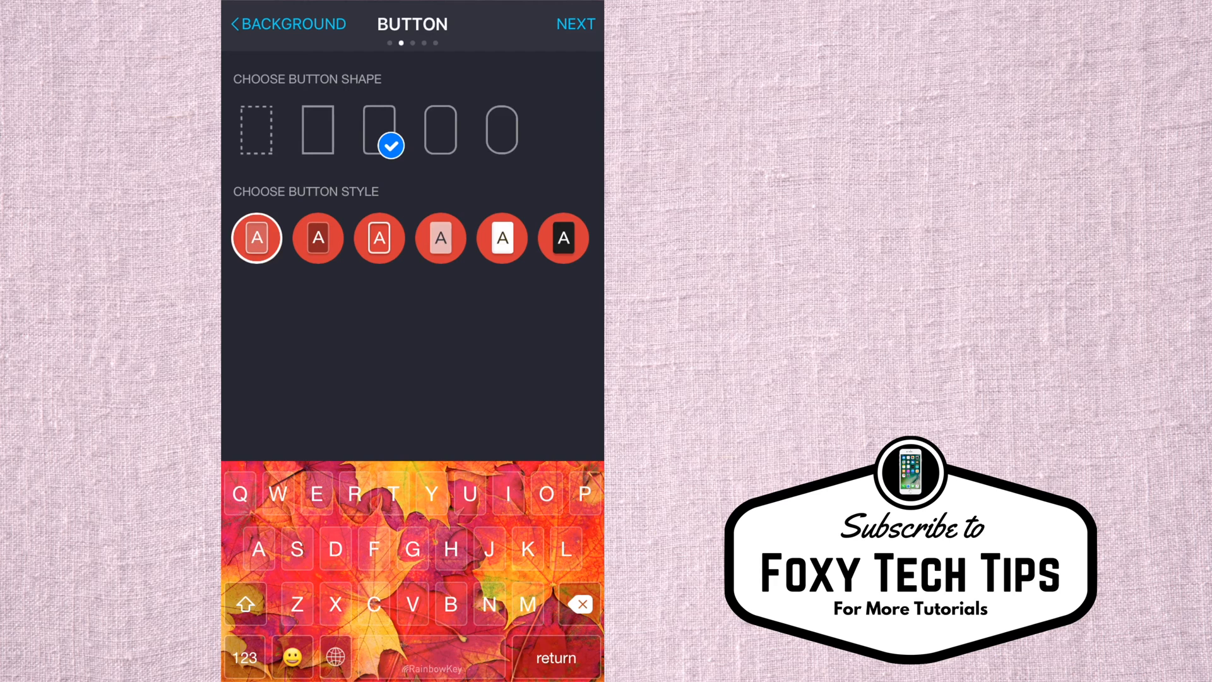
Try dark red, translucent and black key styles, then make the keys solid white
{"action": "left_click", "coordinate": [317, 238]}
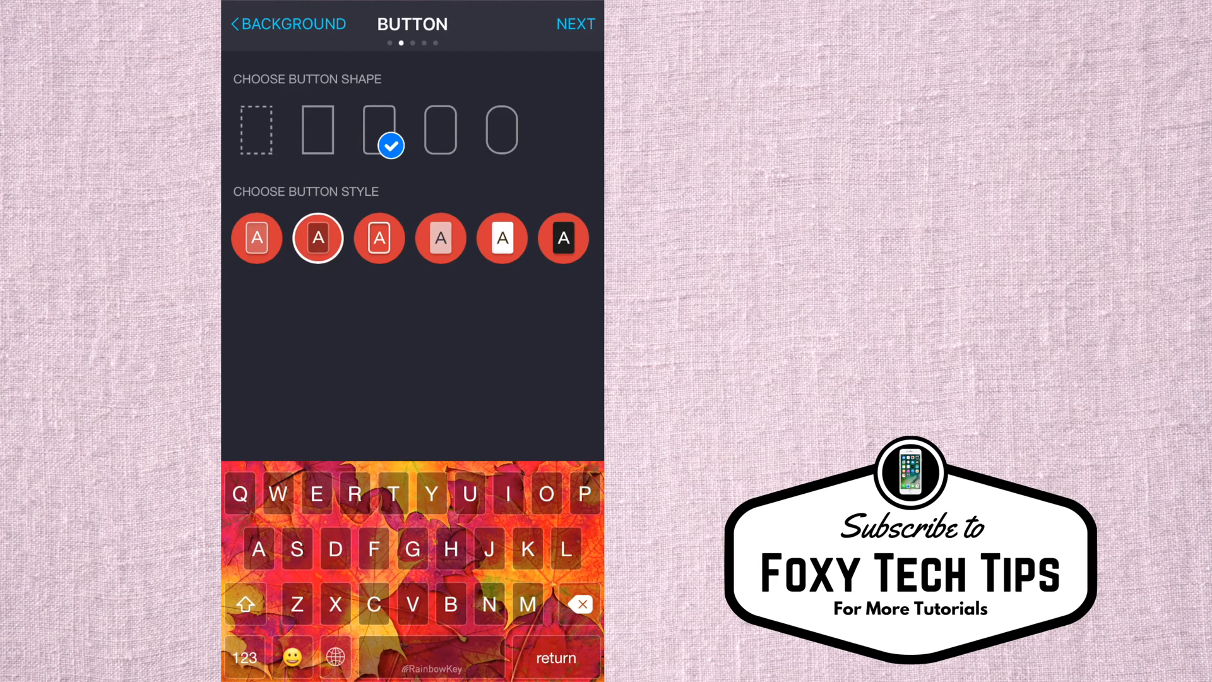
{"action": "left_click", "coordinate": [440, 238]}
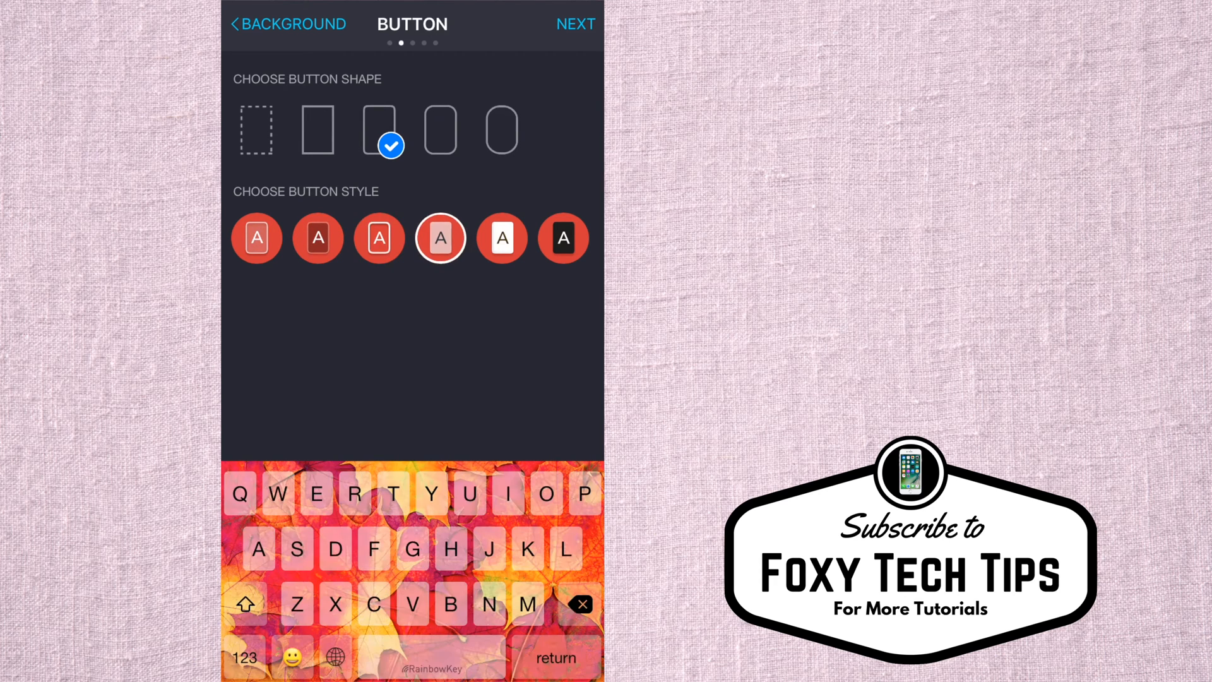
{"action": "left_click", "coordinate": [562, 238]}
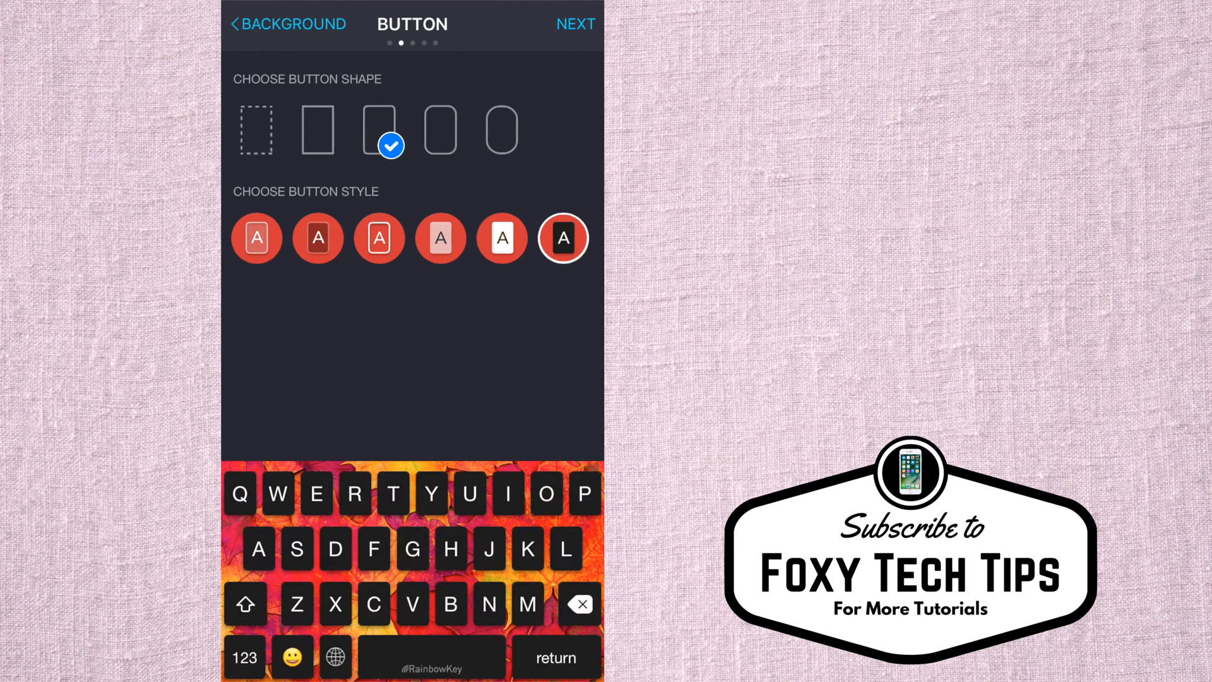
{"action": "left_click", "coordinate": [501, 238]}
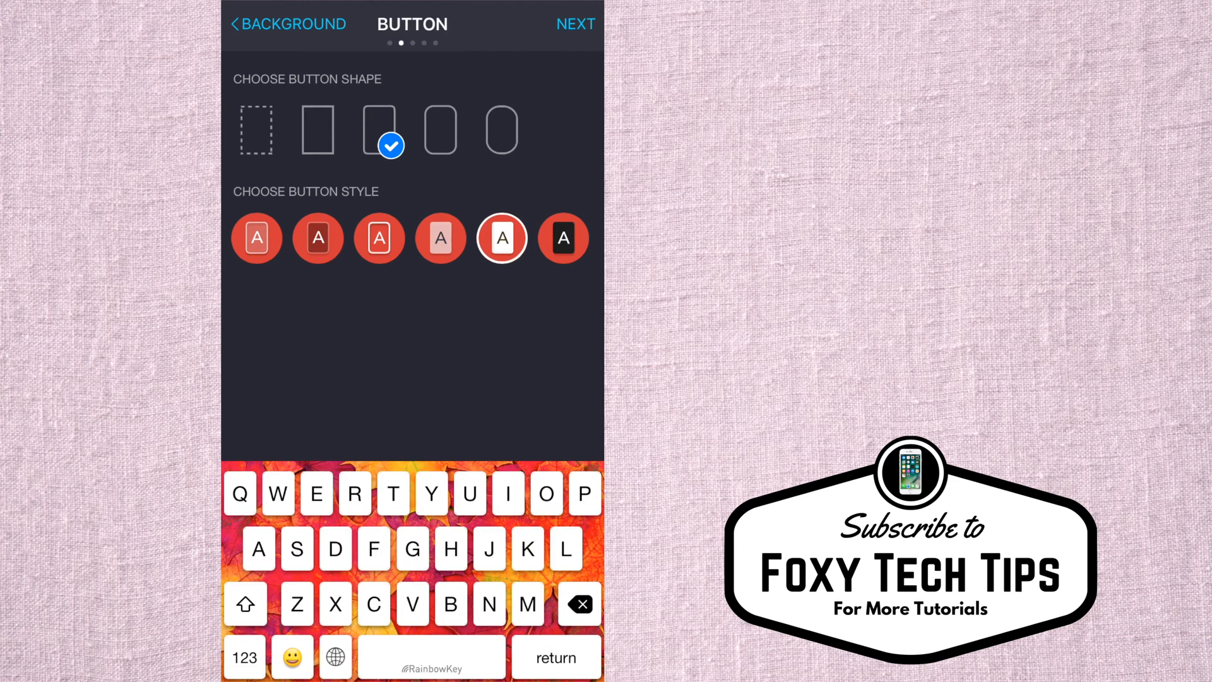
Try square and pill shapes and give the white keys rounded corners
{"action": "left_click", "coordinate": [317, 129]}
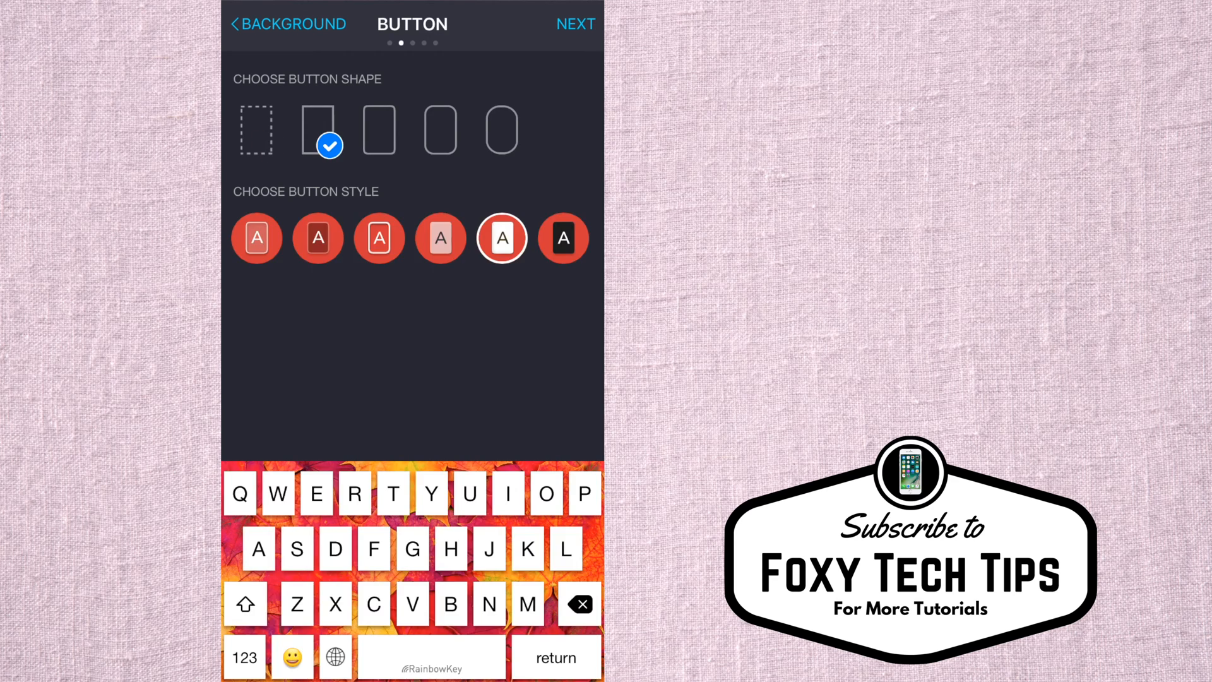
{"action": "left_click", "coordinate": [440, 129]}
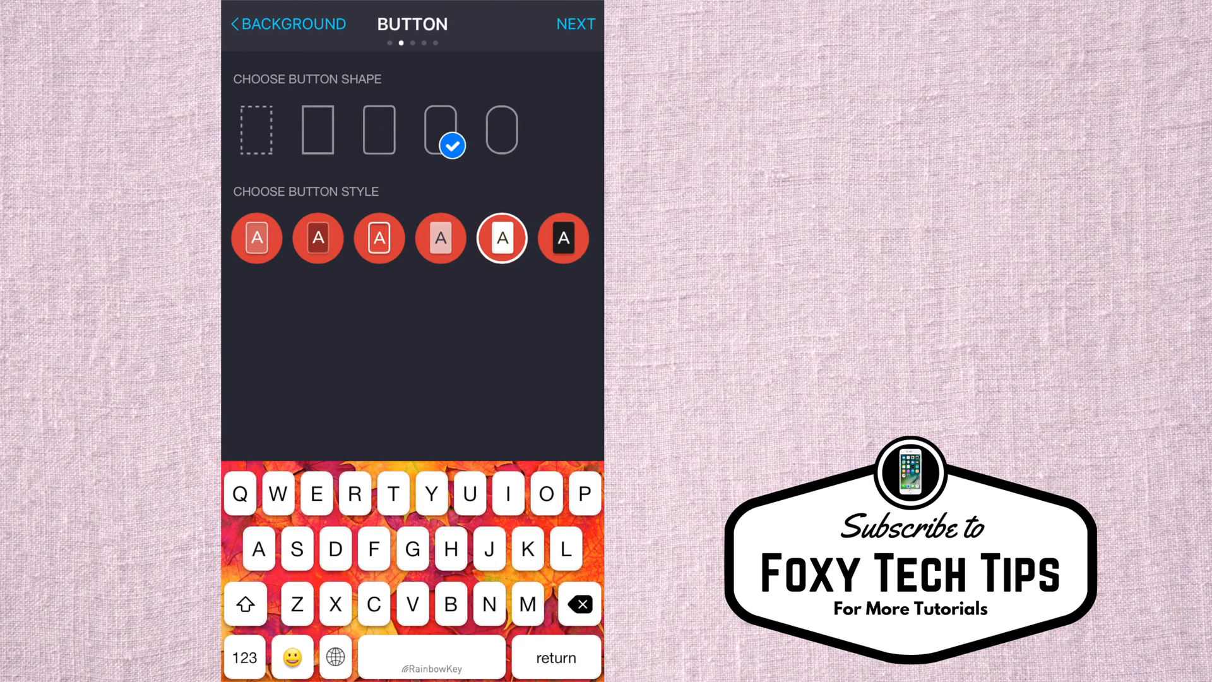
{"action": "left_click", "coordinate": [502, 128]}
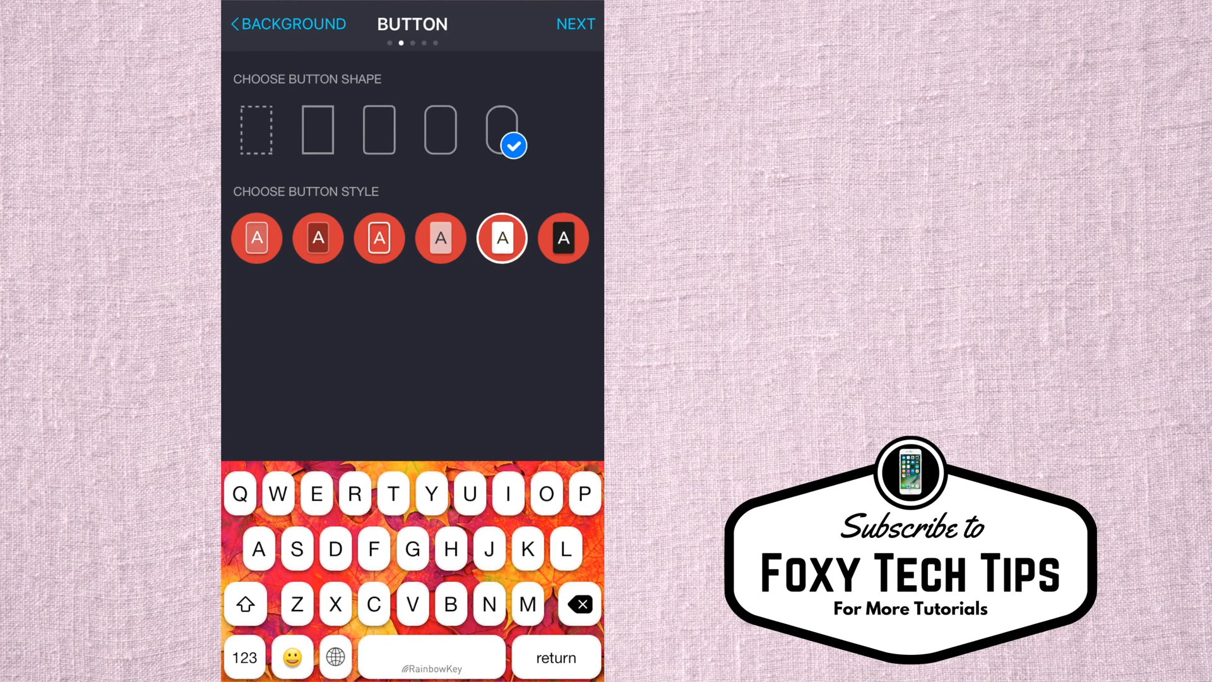
{"action": "left_click", "coordinate": [575, 24]}
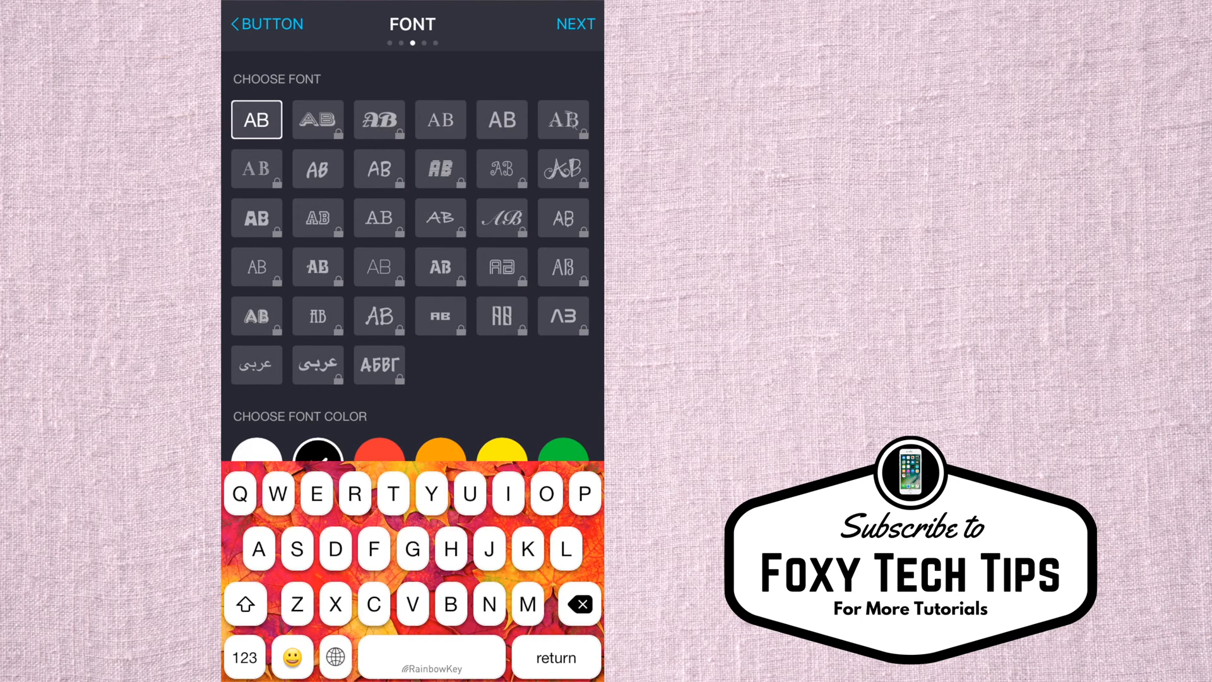
Pick the fifth plain AB font for the autumn keyboard's keys
{"action": "left_click", "coordinate": [501, 120]}
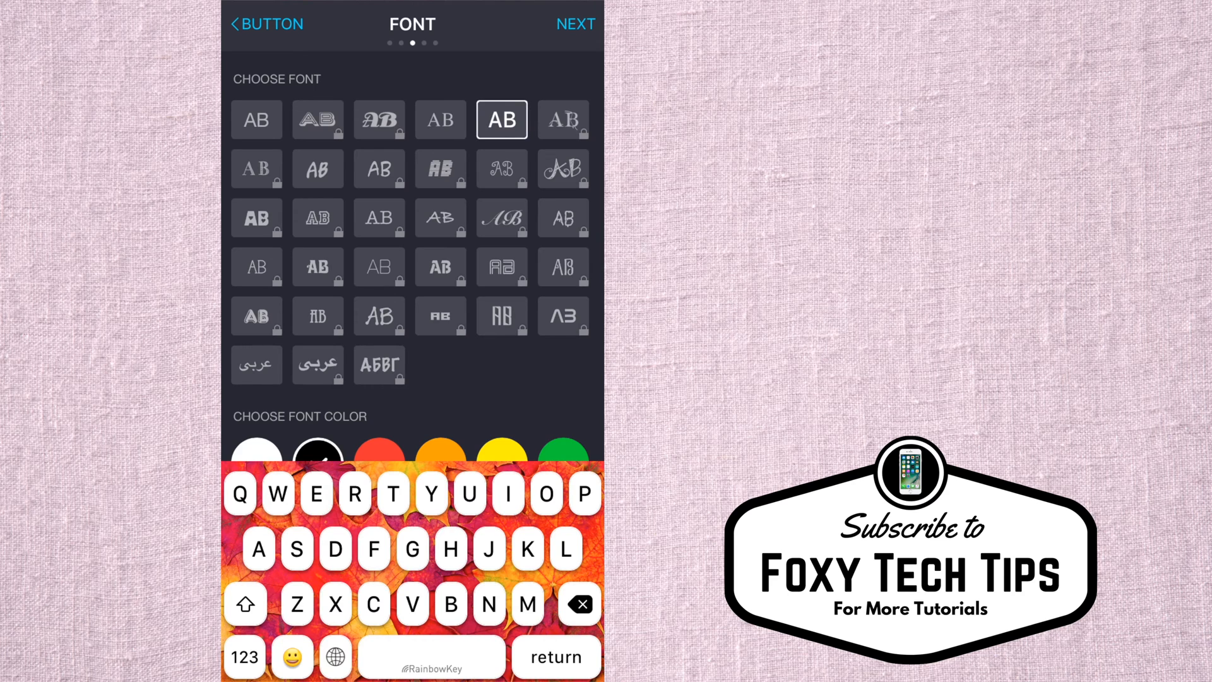
{"action": "left_click", "coordinate": [575, 24]}
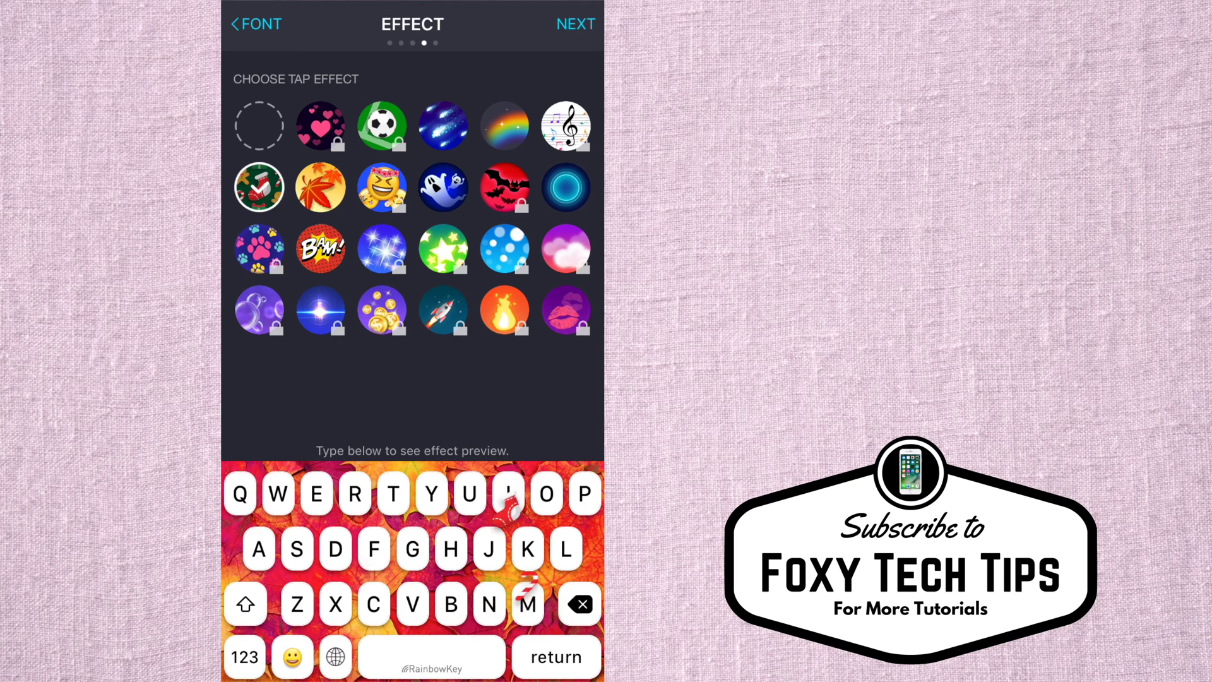
Try the maple leaf effect, then set the blue shooting-star sparkle as the tap effect
{"action": "left_click", "coordinate": [320, 186]}
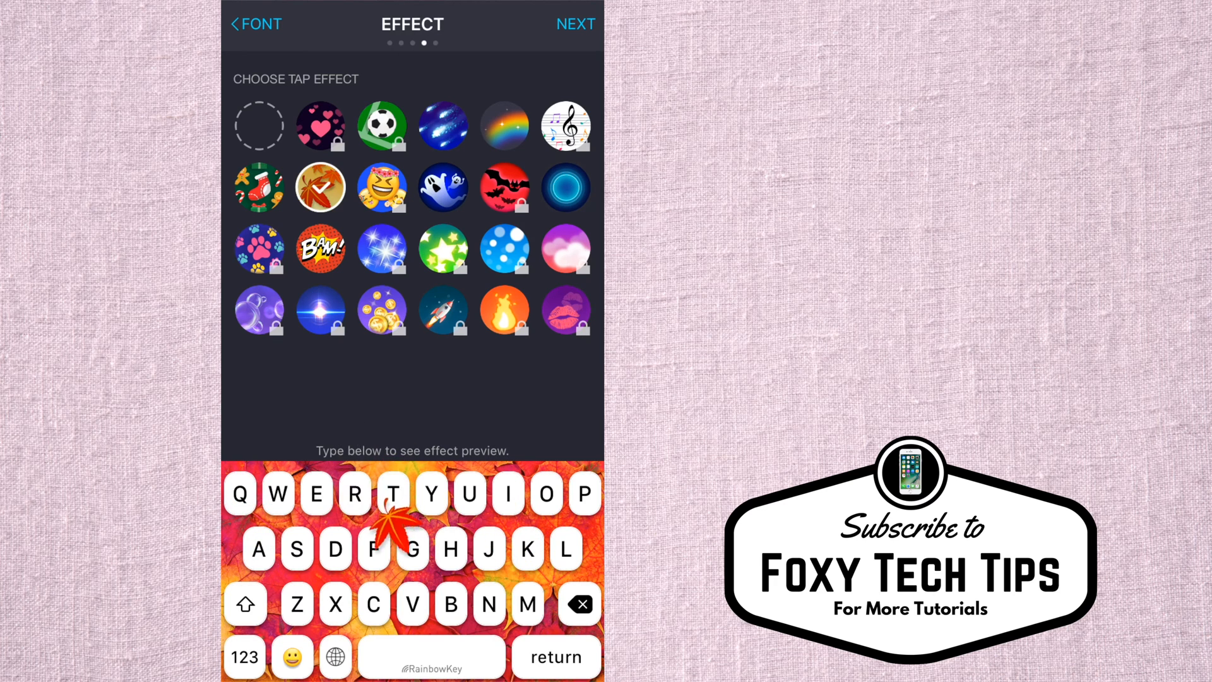
{"action": "left_click", "coordinate": [444, 125]}
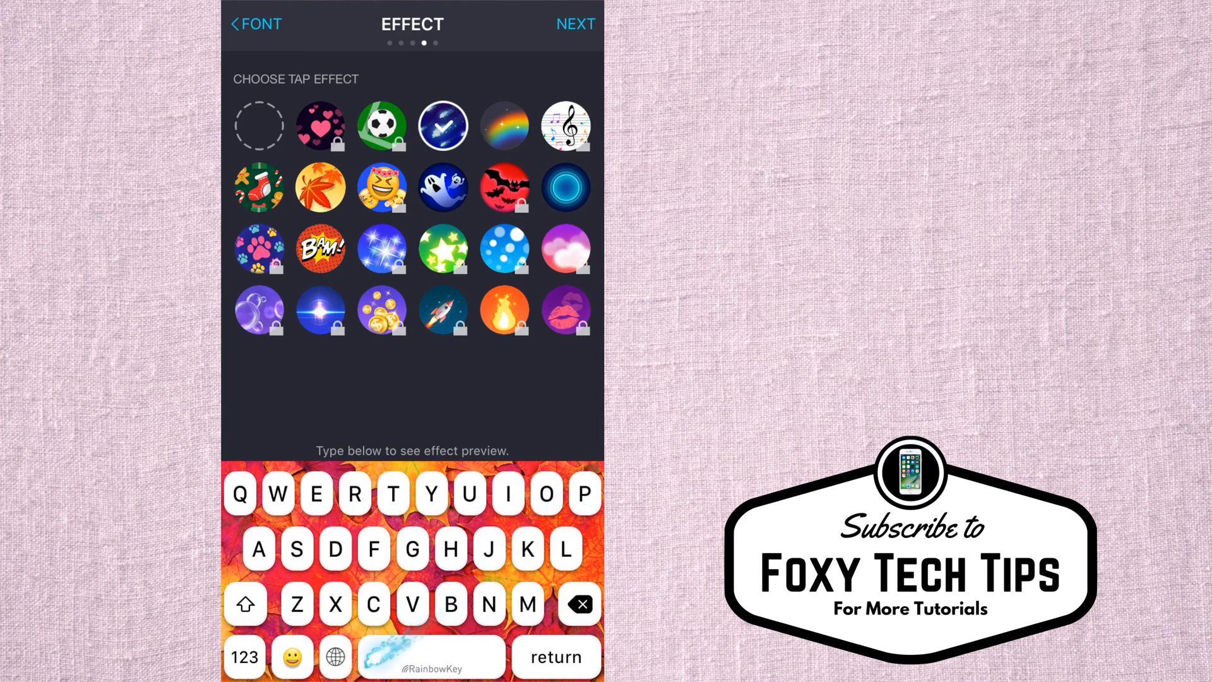
{"action": "left_click", "coordinate": [575, 24]}
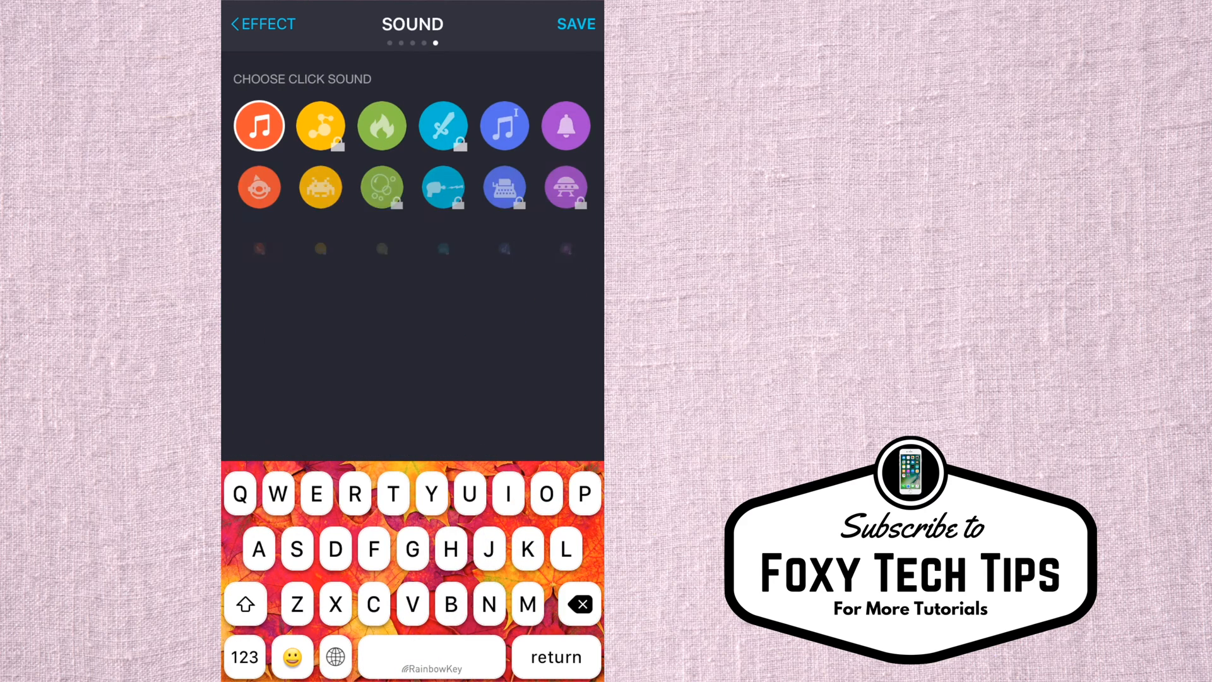
Preview another click sound, choose the flame sound, and save the autumn keyboard
{"action": "scroll", "scroll_direction": "down", "scroll_amount": 3}
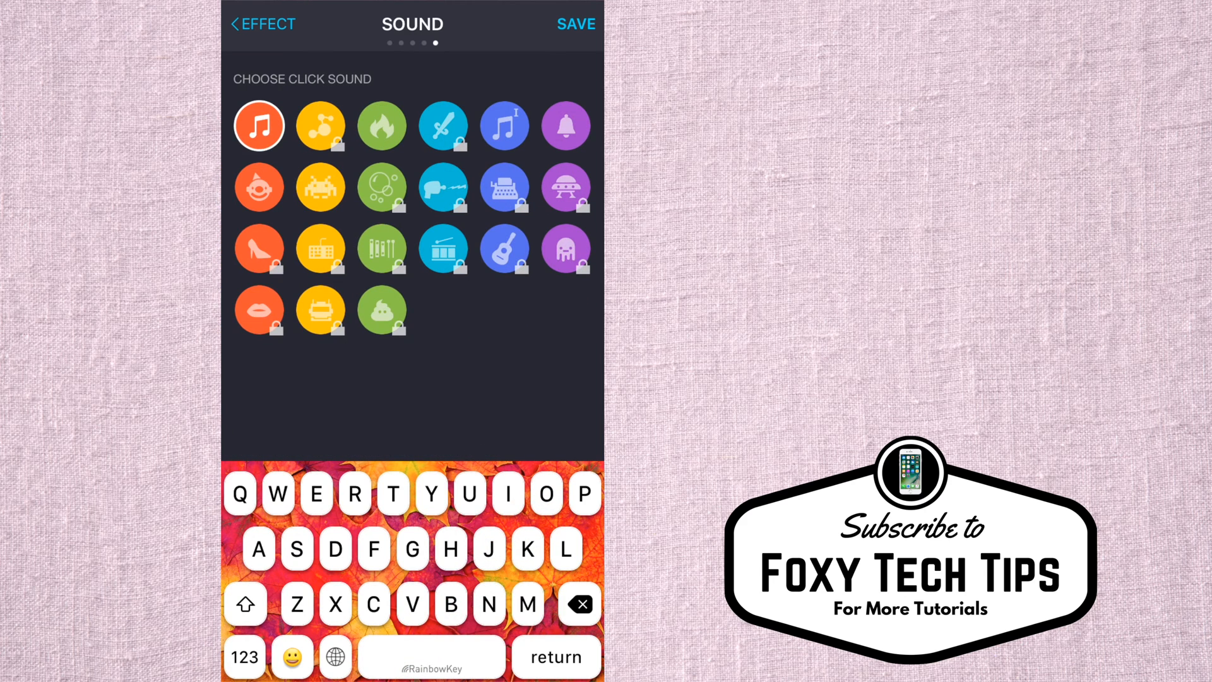
{"action": "left_click", "coordinate": [259, 187]}
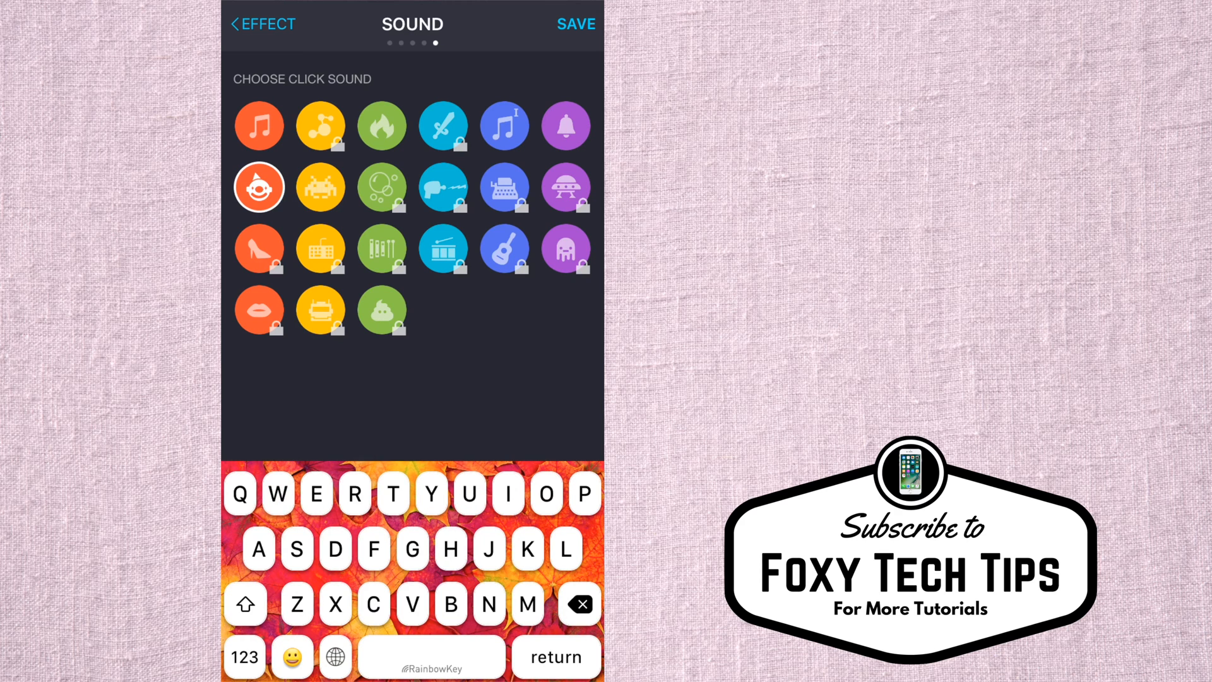
{"action": "left_click", "coordinate": [381, 127]}
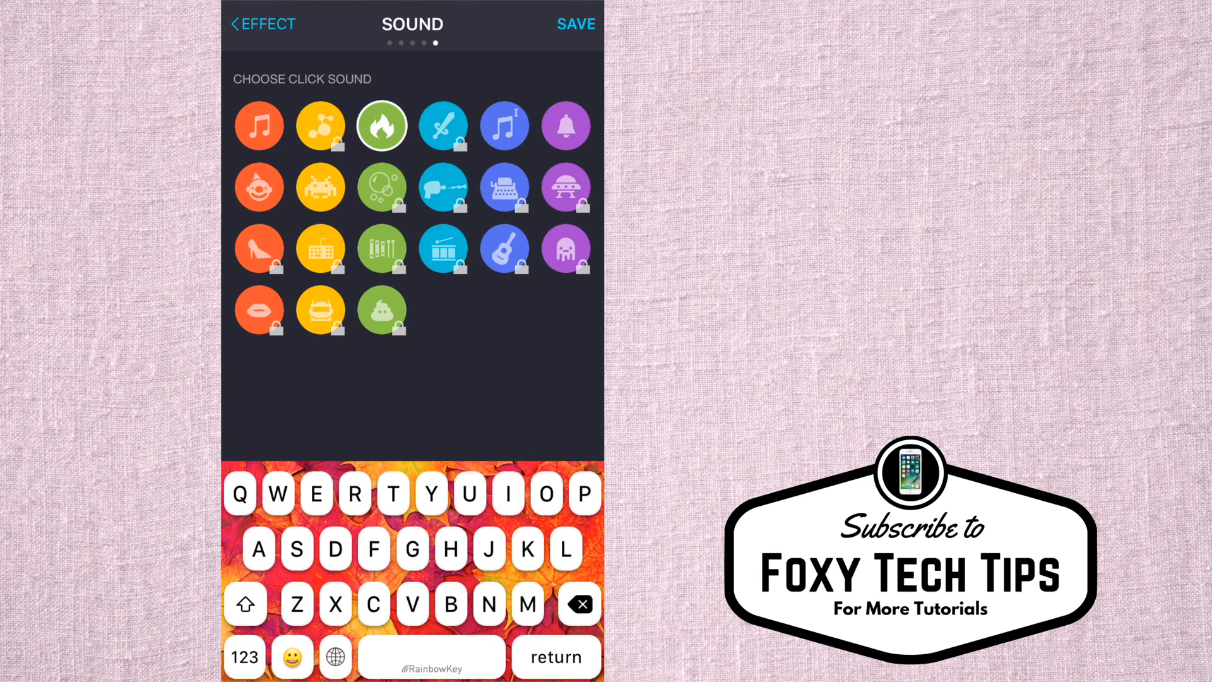
{"action": "left_click", "coordinate": [259, 125]}
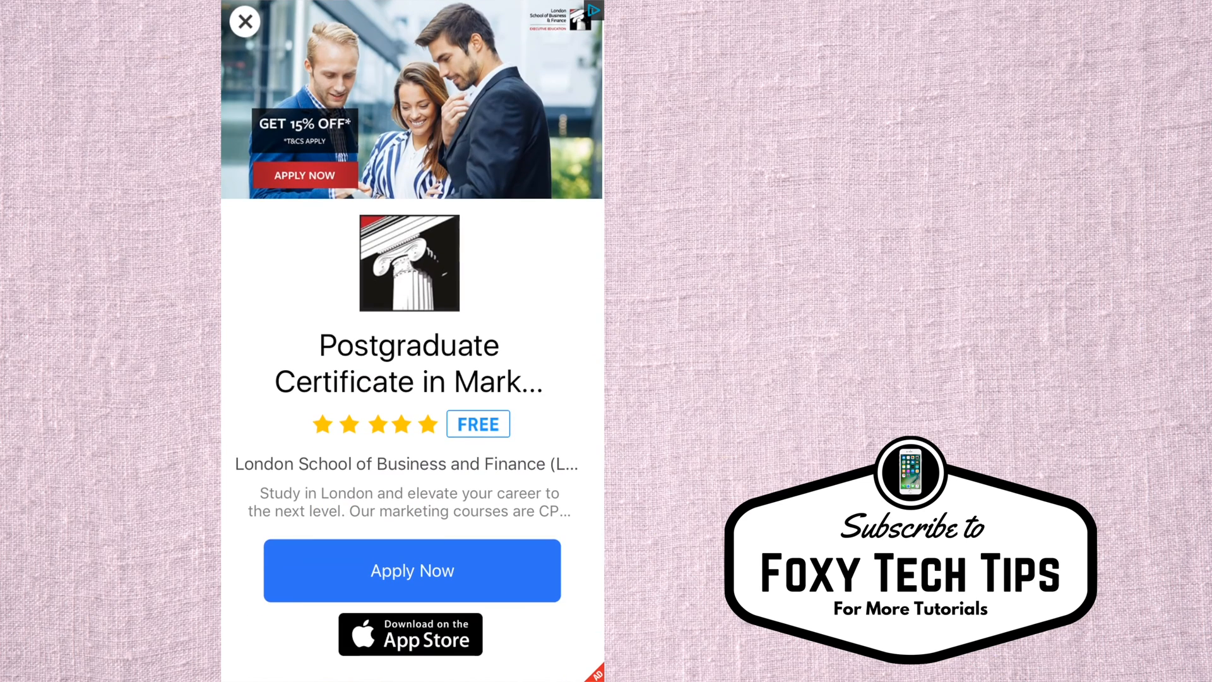
Dismiss the ad, type 'Please like the' on the autumn keyboard, and finish testing
{"action": "left_click", "coordinate": [245, 21]}
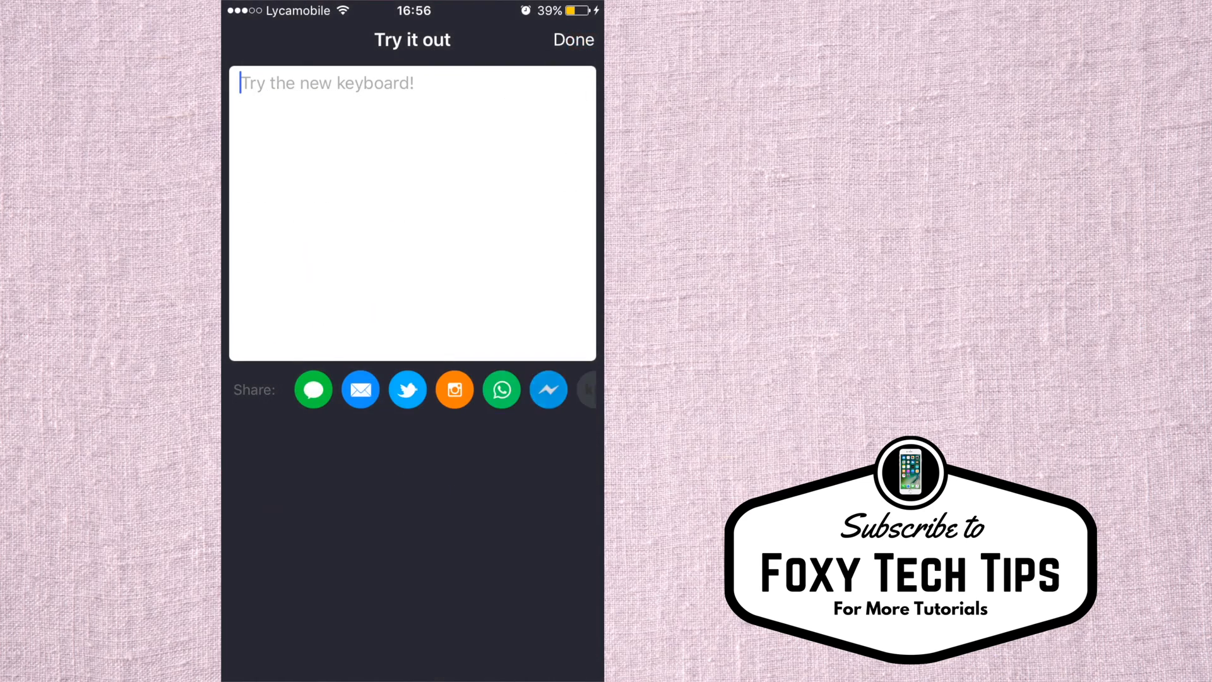
{"action": "type", "text": "Please"}
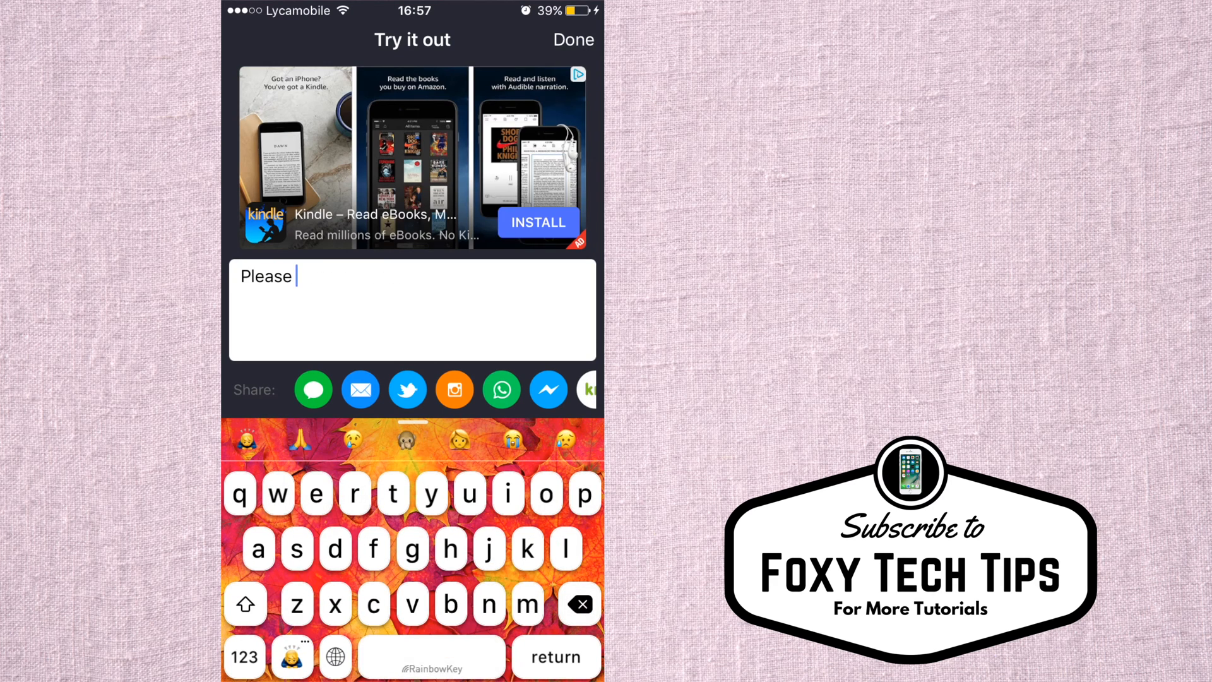
{"action": "type", "text": "like the"}
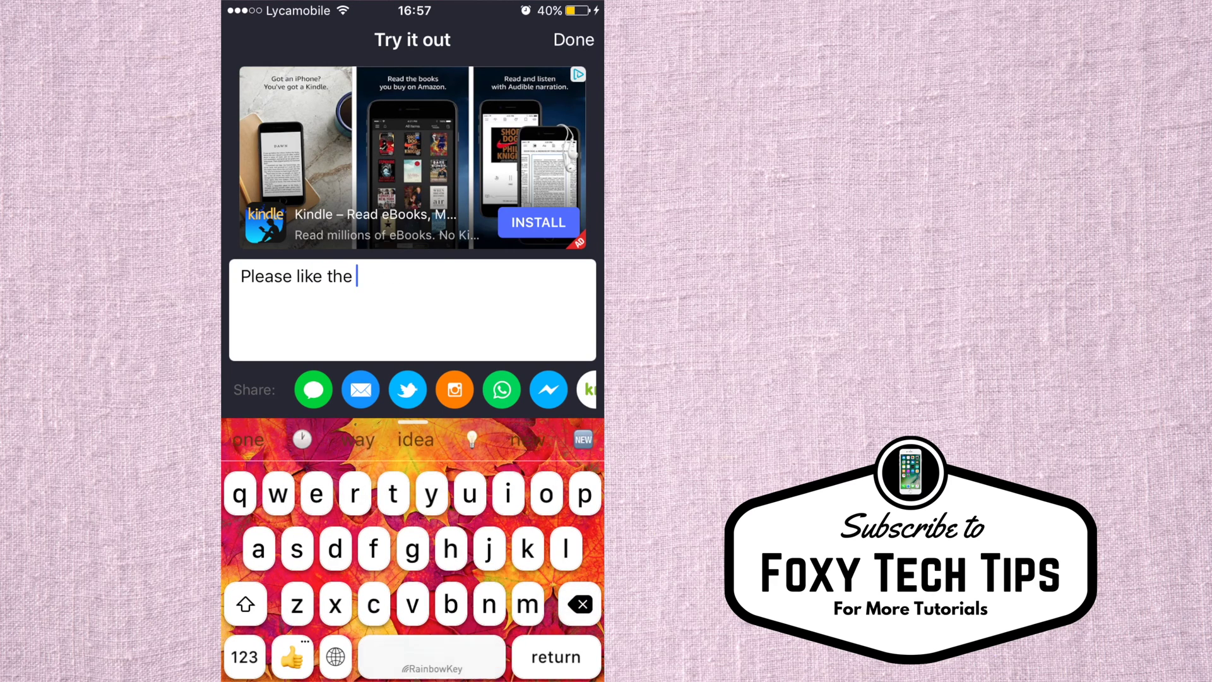
{"action": "left_click", "coordinate": [573, 39]}
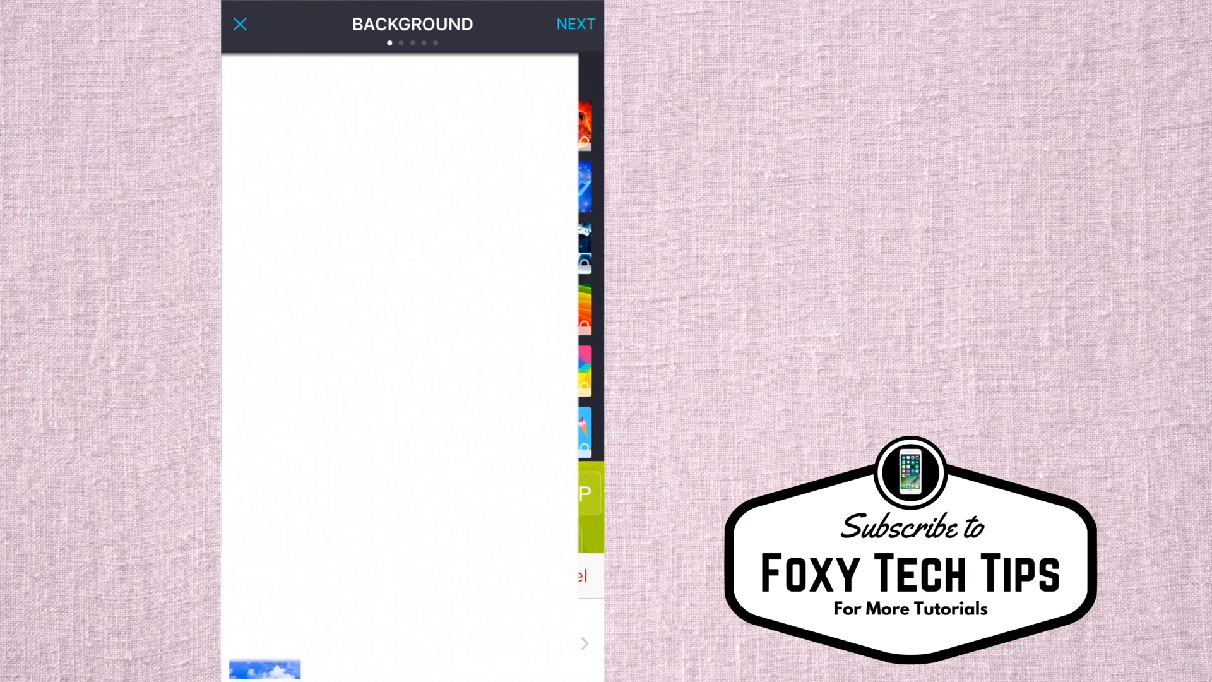
Choose the rainbow-sky photo from Moments as the new keyboard's background and continue
{"action": "left_click", "coordinate": [263, 669]}
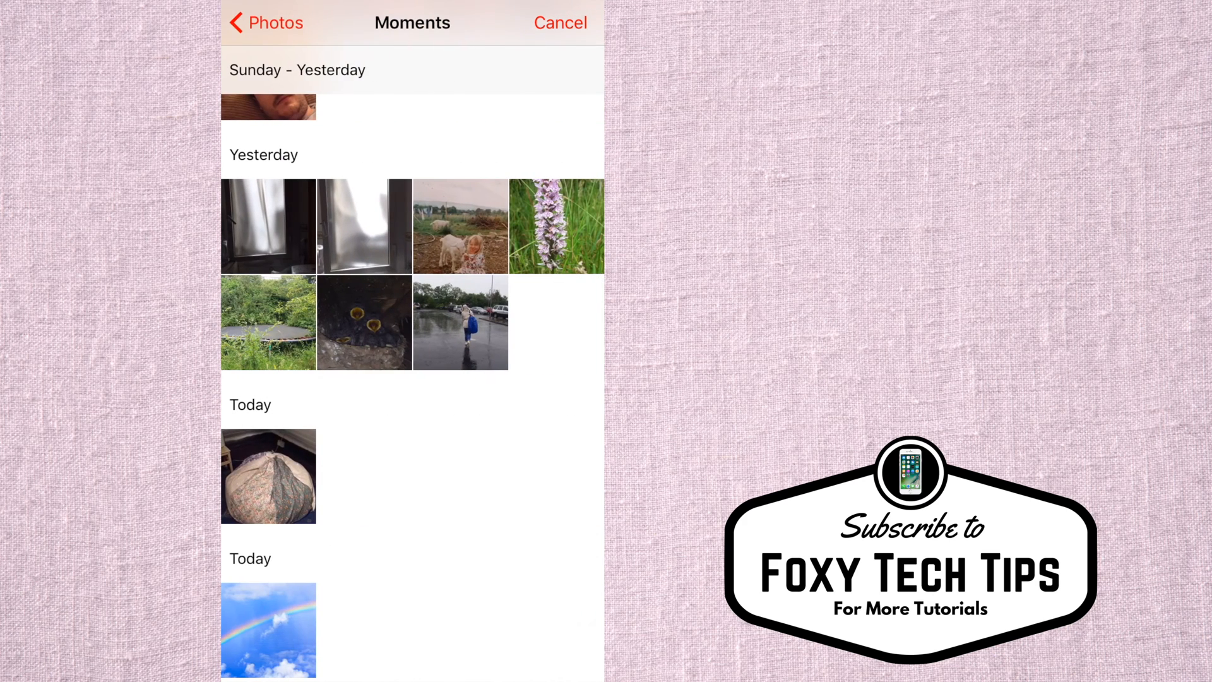
{"action": "left_click", "coordinate": [269, 629]}
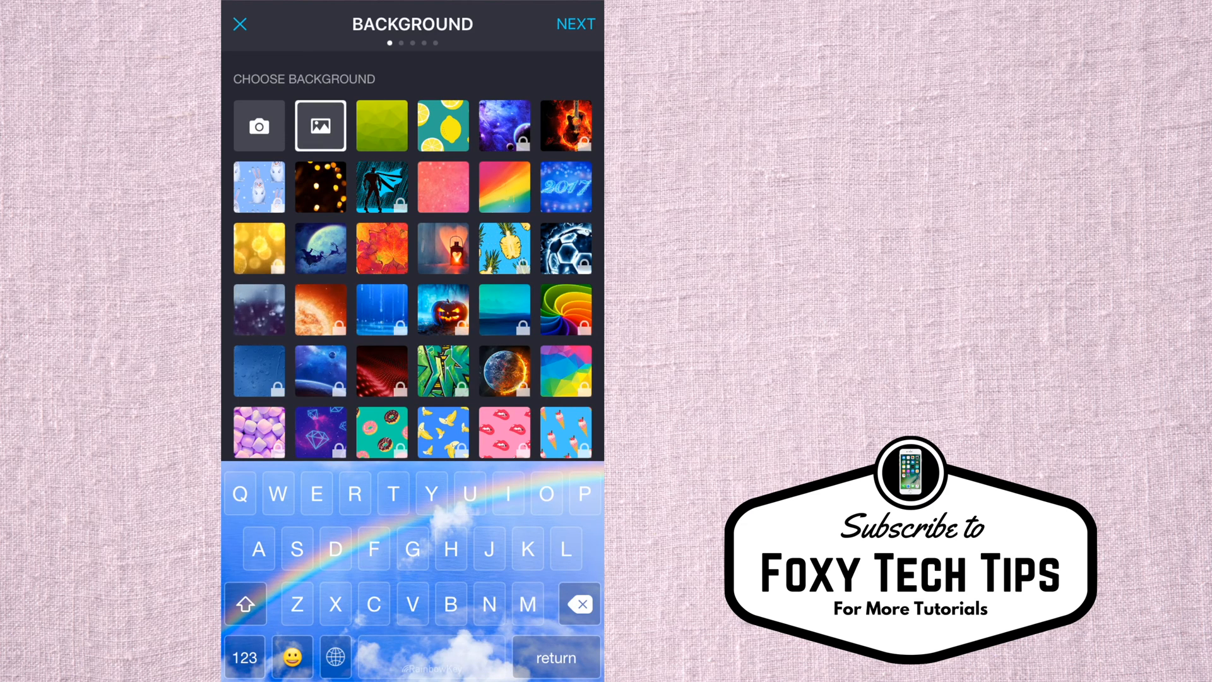
{"action": "left_click", "coordinate": [575, 24]}
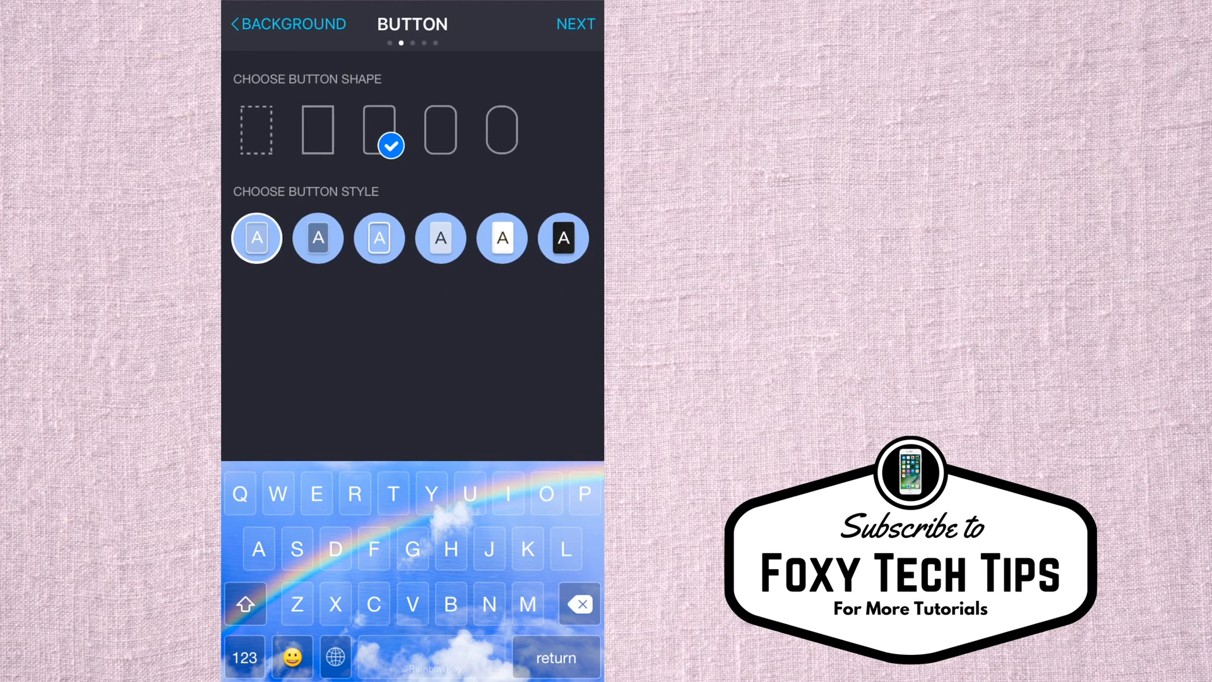
Make the keys fully rounded with the fourth, light translucent button style and continue
{"action": "left_click", "coordinate": [255, 130]}
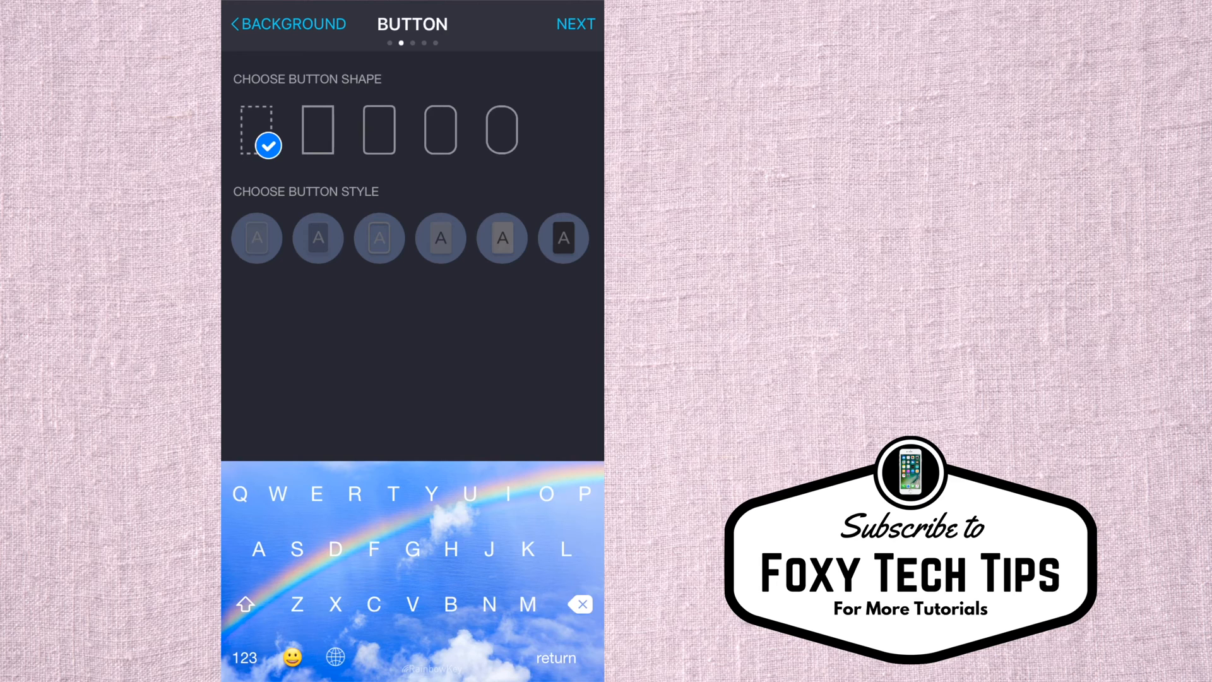
{"action": "left_click", "coordinate": [501, 129]}
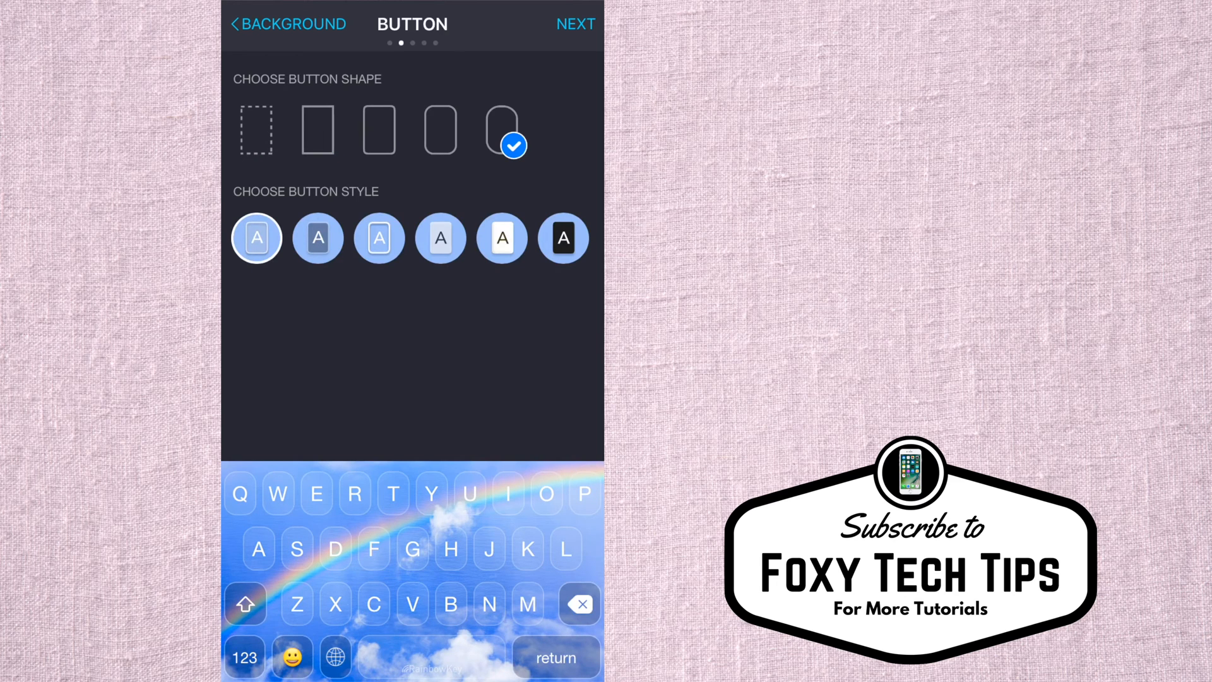
{"action": "left_click", "coordinate": [440, 238]}
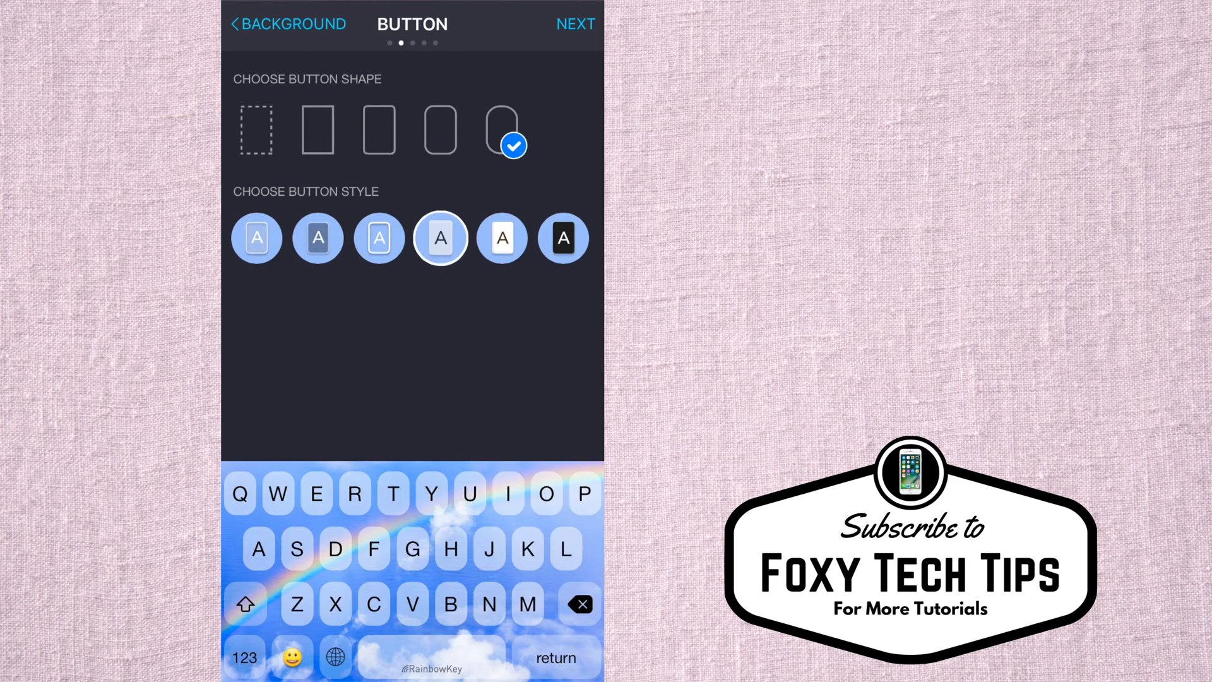
{"action": "left_click", "coordinate": [575, 24]}
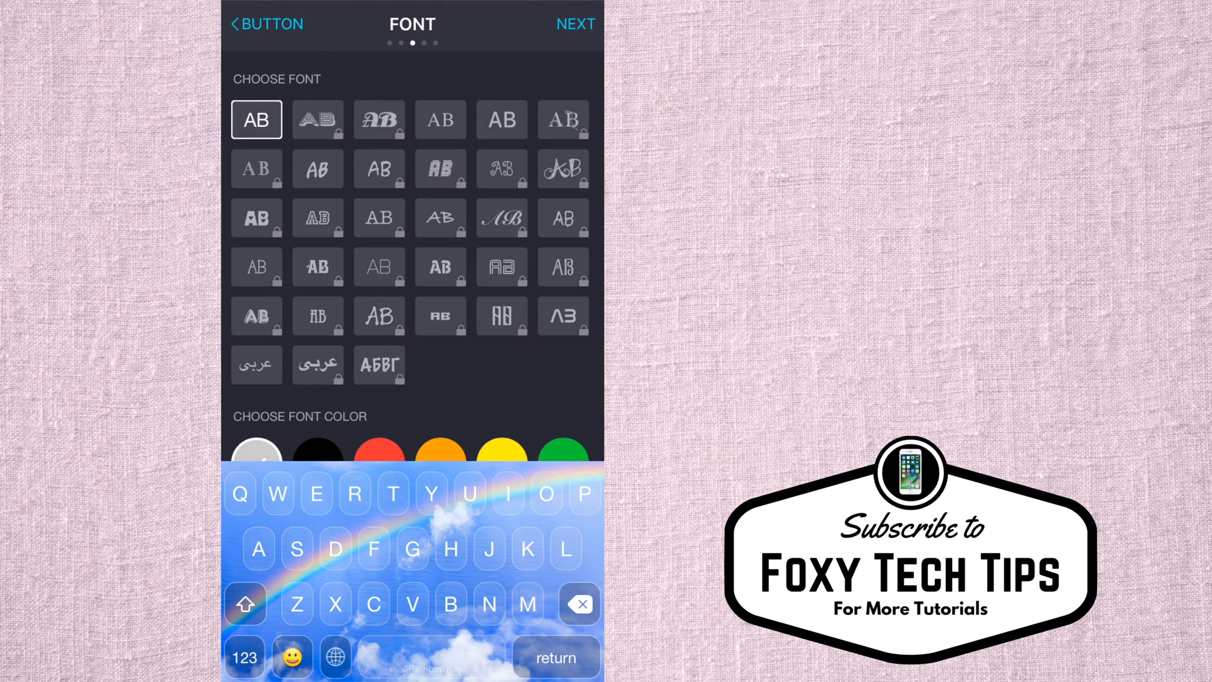
Keep the default font, pick the rainbow tap effect, and finish the keyboard setup
{"action": "left_click", "coordinate": [575, 24]}
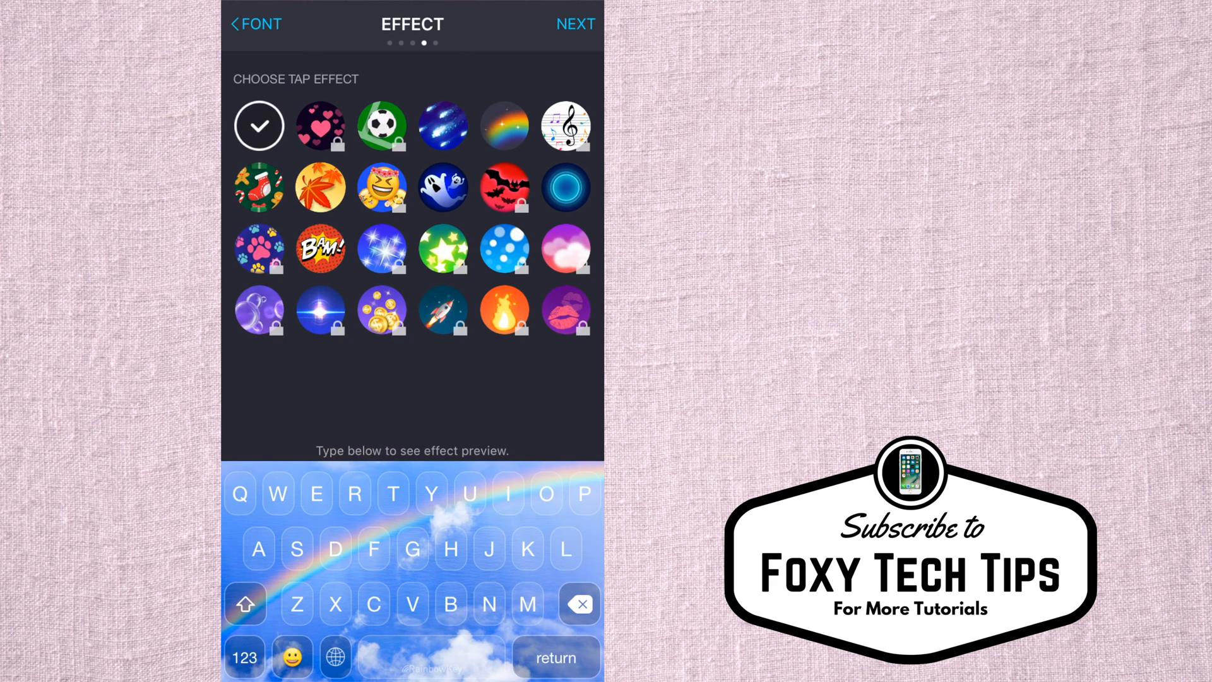
{"action": "left_click", "coordinate": [504, 125]}
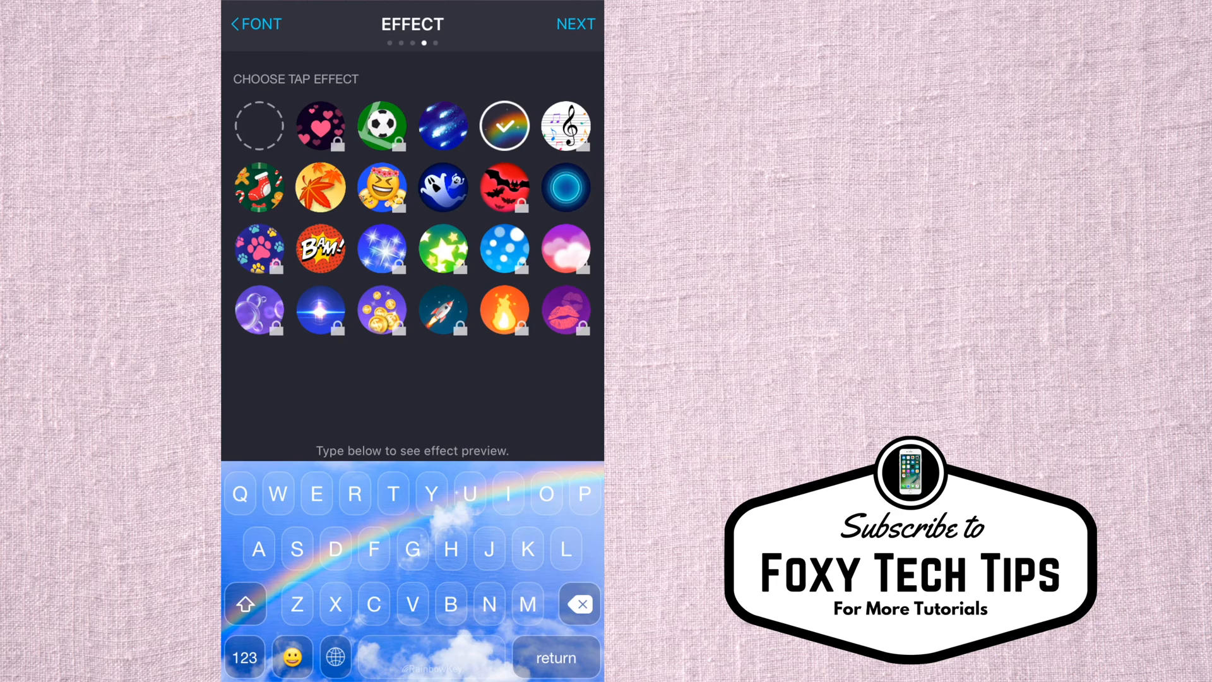
{"action": "left_click", "coordinate": [576, 24]}
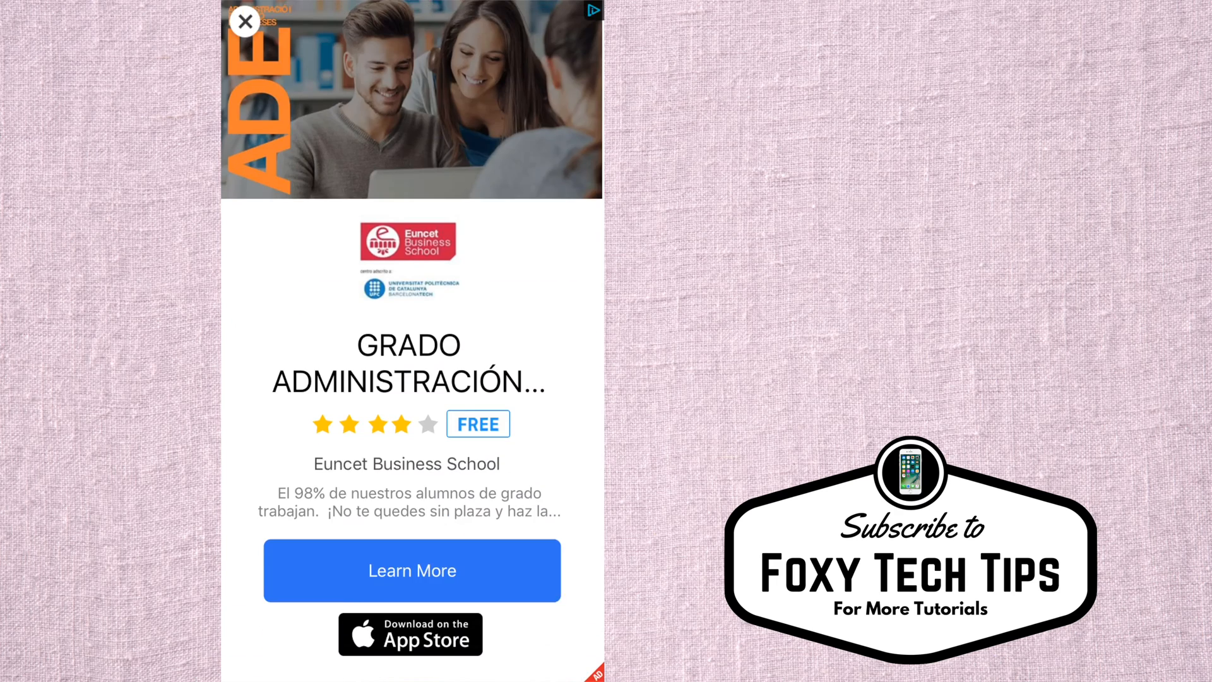
Dismiss the ad, type 'Subscribe for more tutorials' in Try it out, and show the 123 keys
{"action": "left_click", "coordinate": [245, 21]}
{"action": "type", "text": "S"}
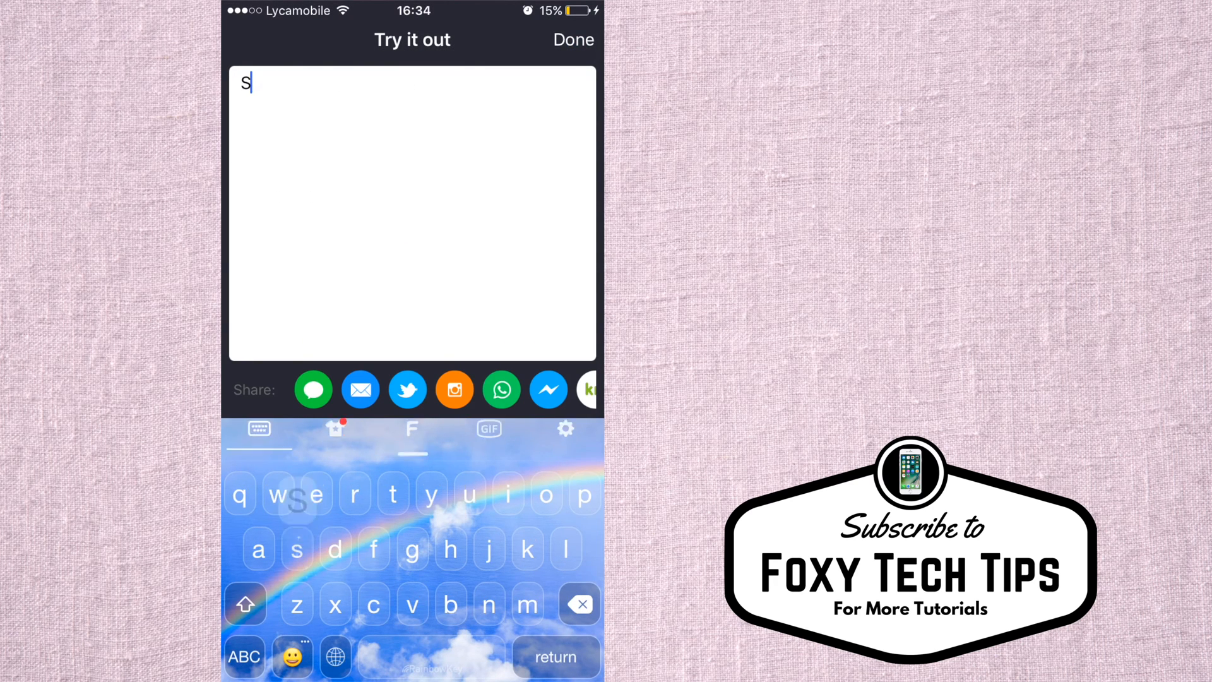
{"action": "type", "text": "ubs"}
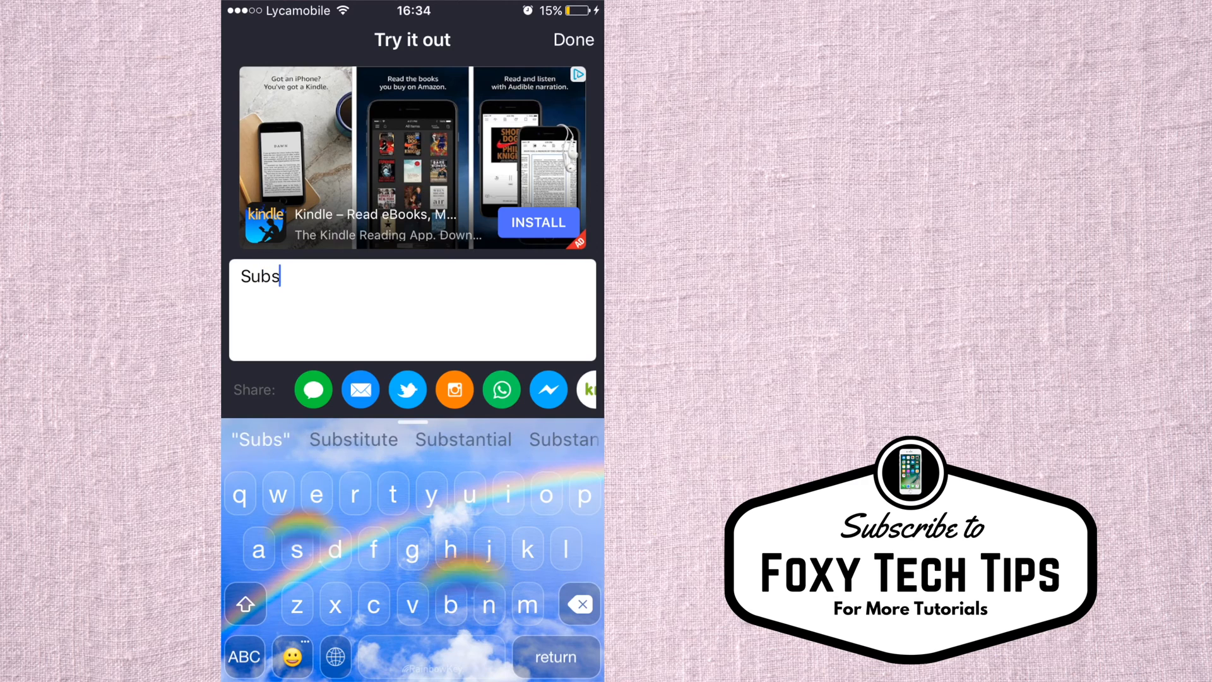
{"action": "left_click", "coordinate": [353, 440]}
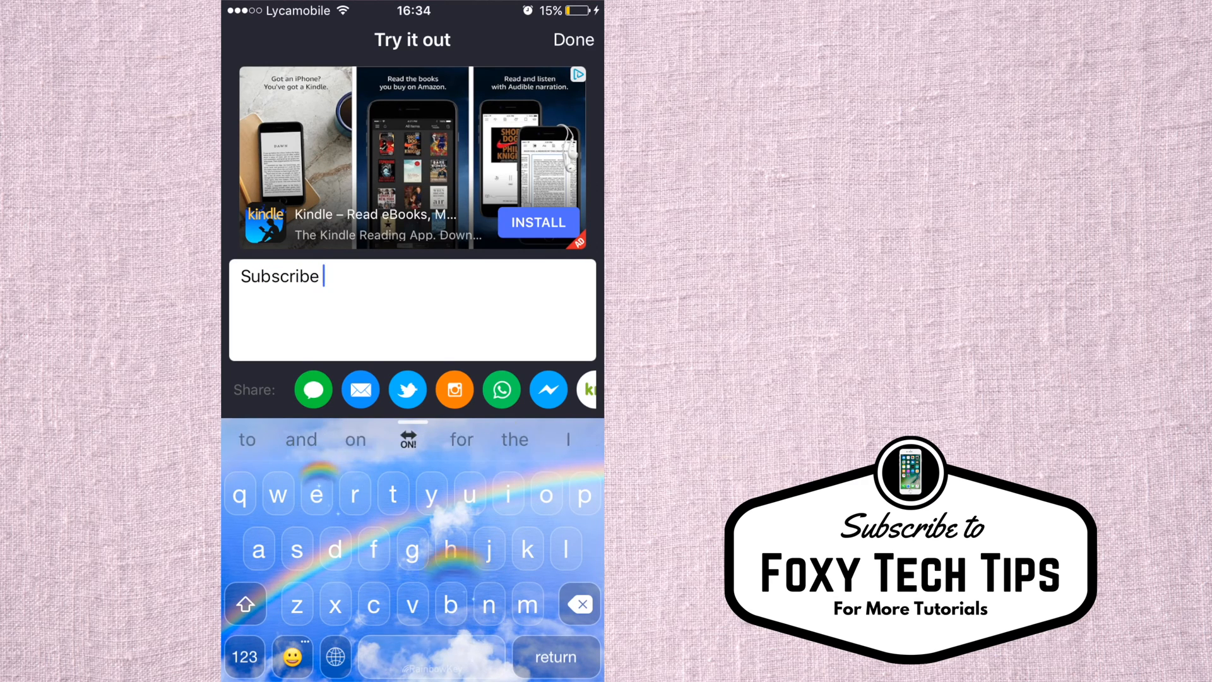
{"action": "type", "text": "for more"}
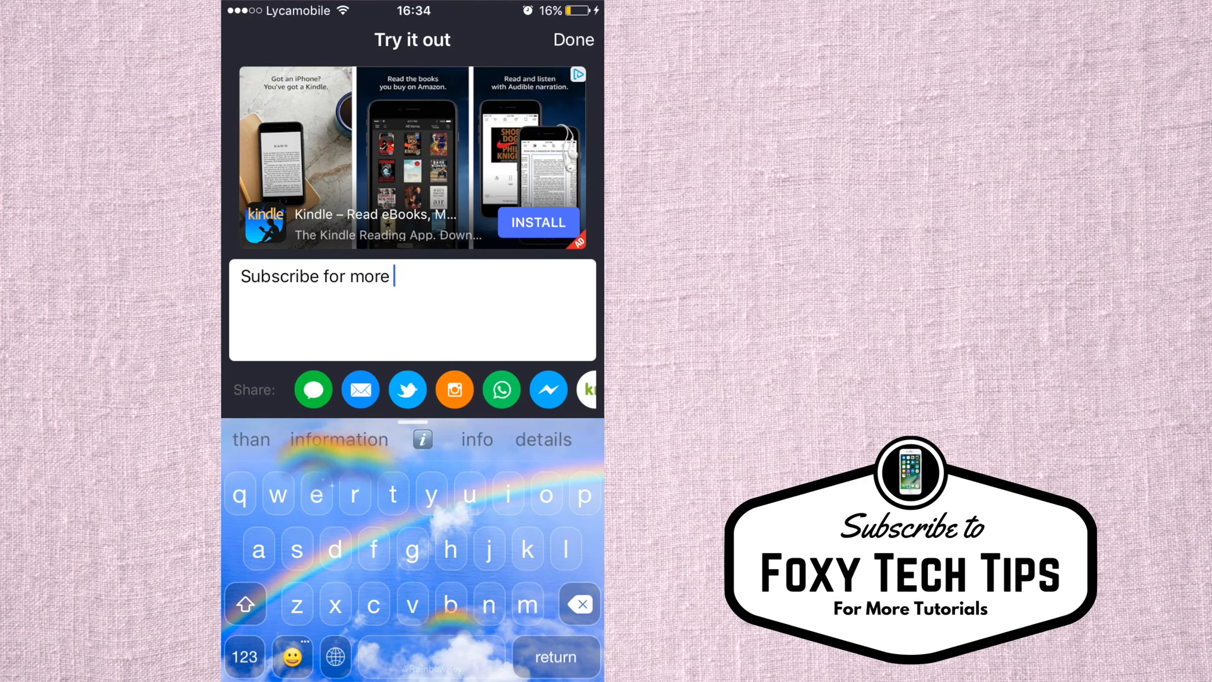
{"action": "type", "text": "tutorials"}
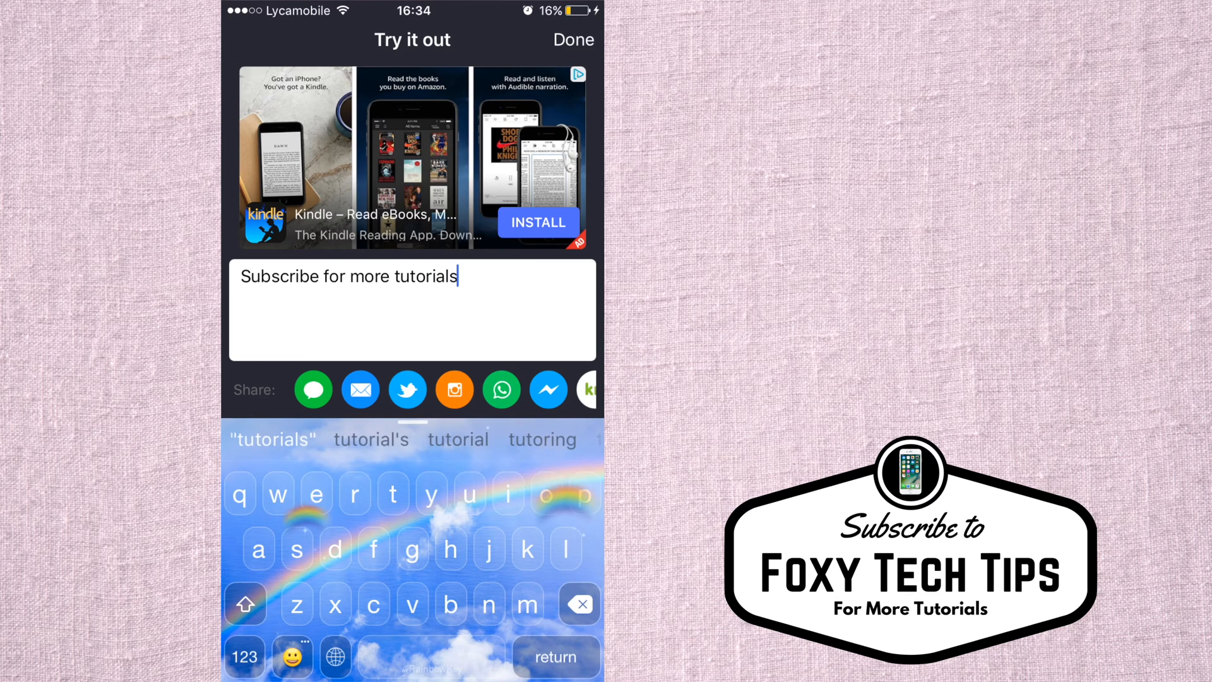
{"action": "left_click", "coordinate": [244, 657]}
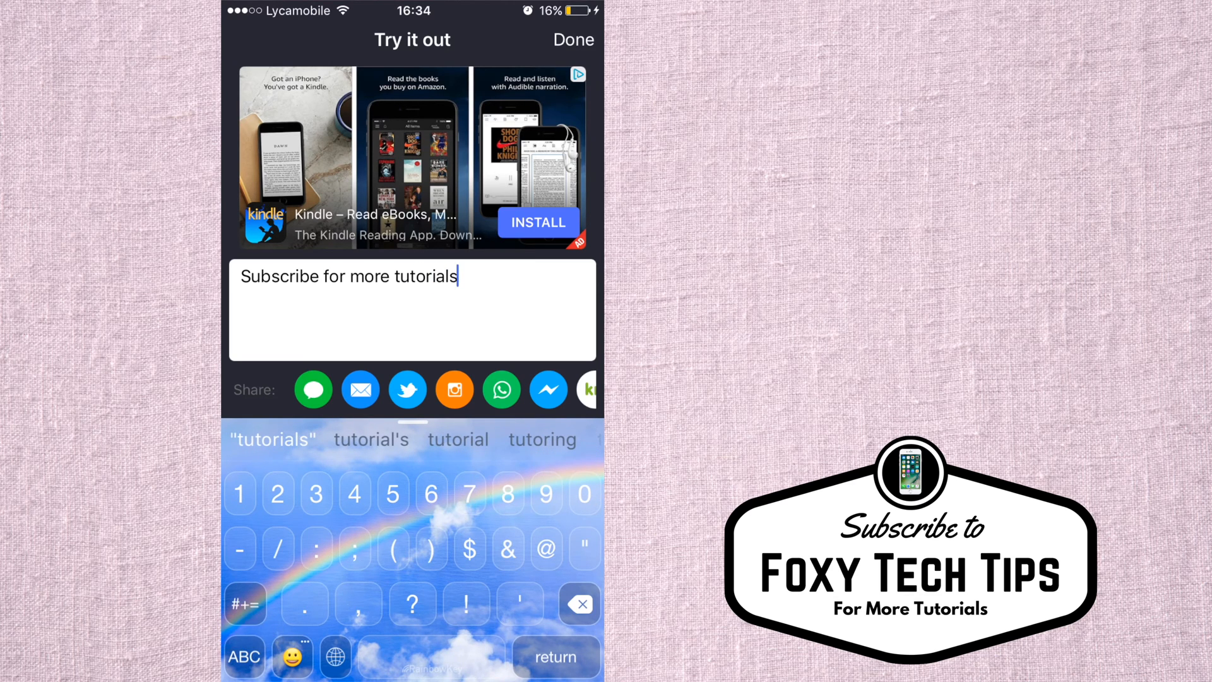